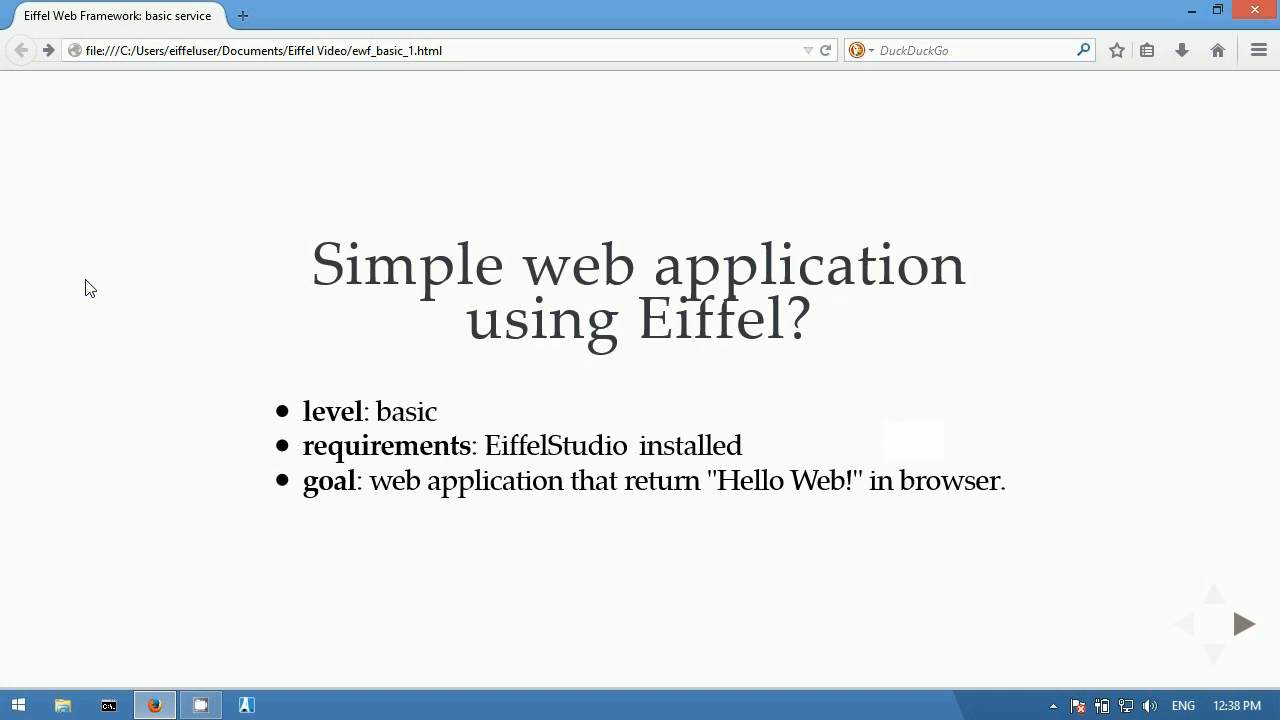
# Advance the slideshow to the 'EWF: the Eiffel Web Framework' slide
pyautogui.click(1244, 624)
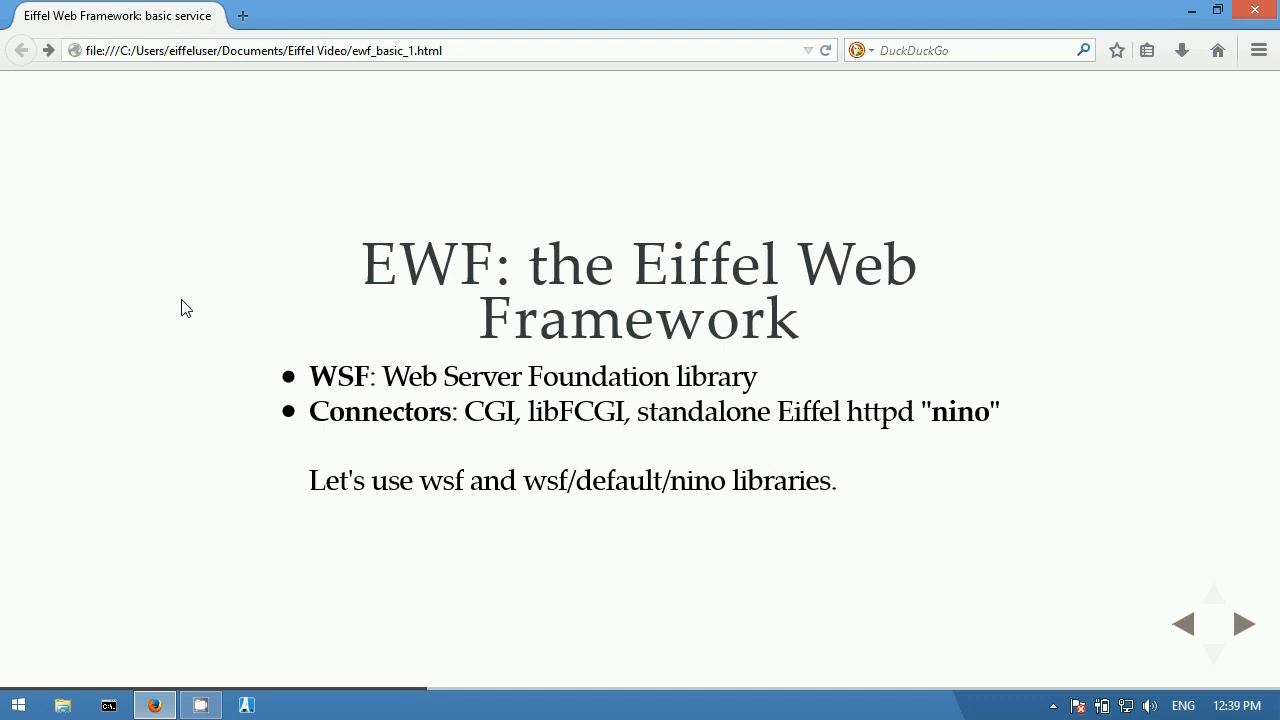
pyautogui.moveTo(244, 704)
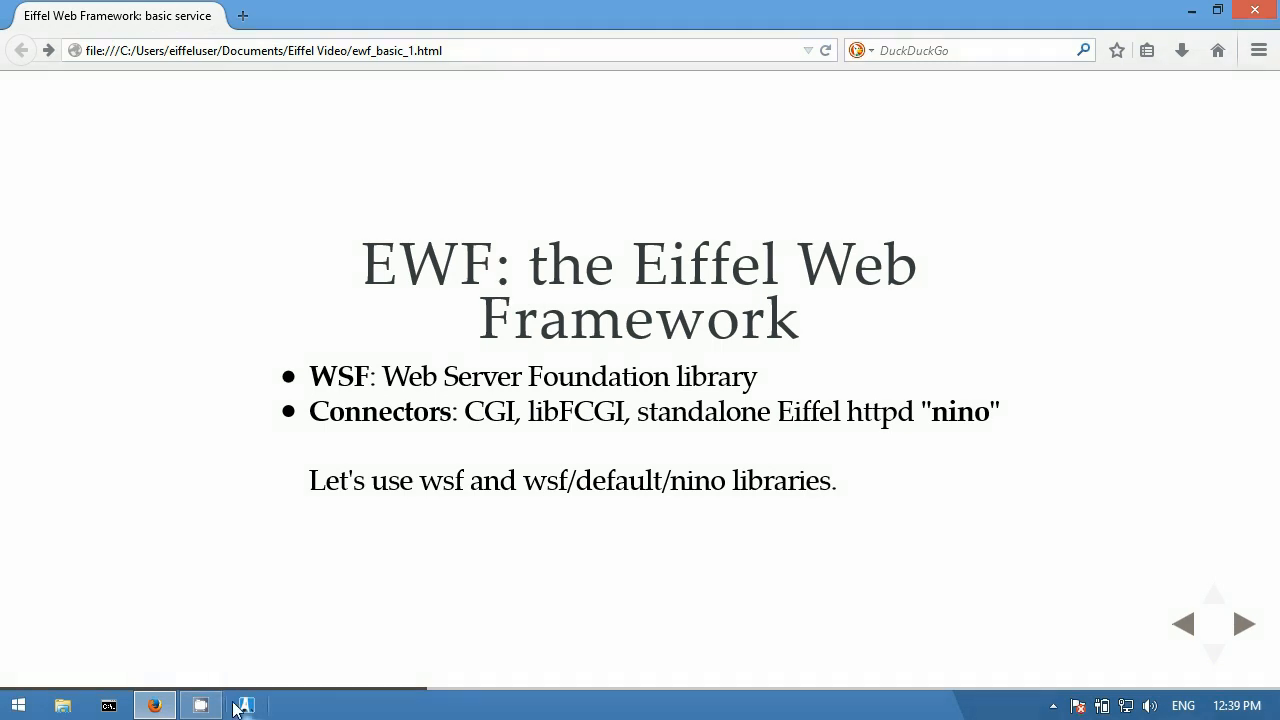
# Create a new EiffelStudio project with system name hello_web and let it compile
pyautogui.click(244, 704)
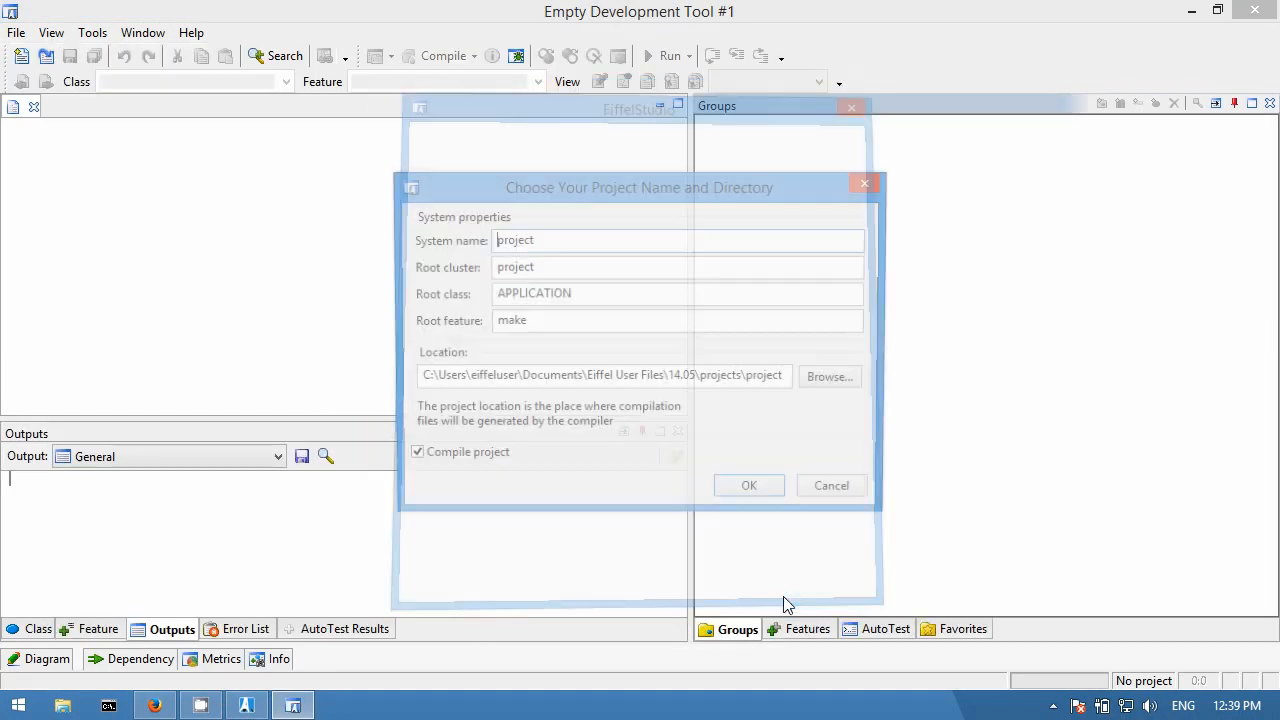
pyautogui.write('hel')
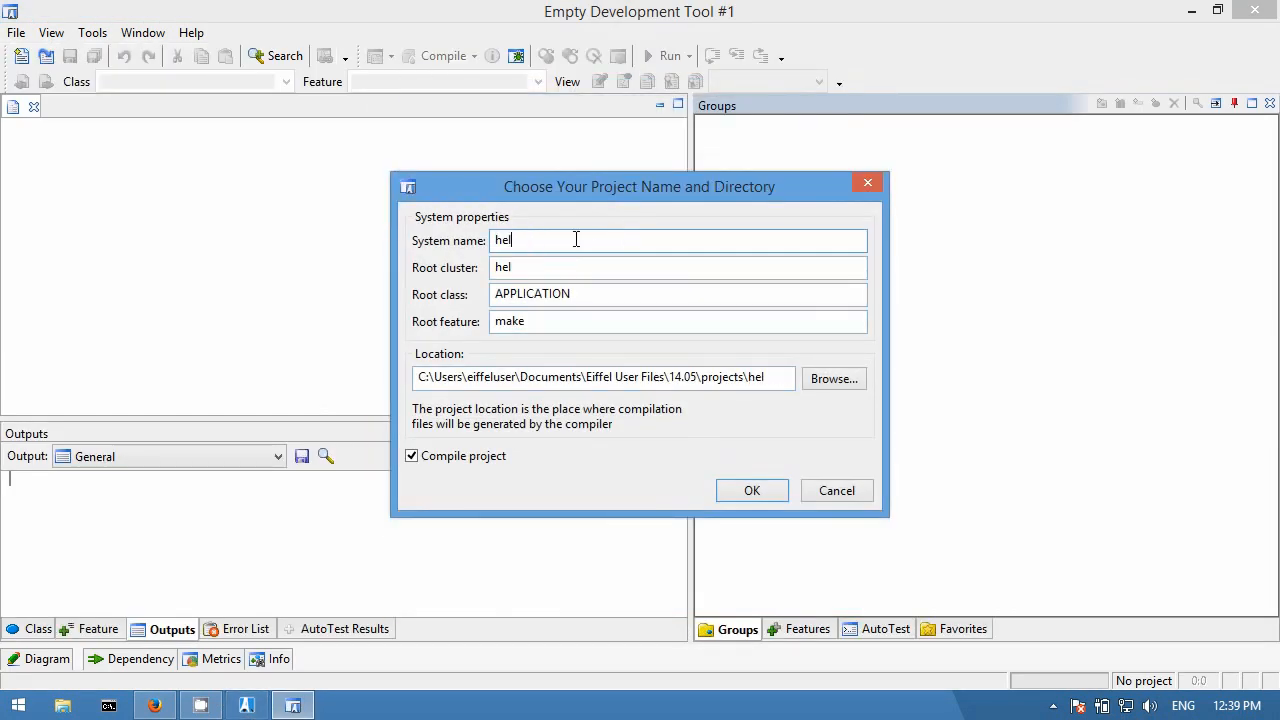
pyautogui.write('lo_web')
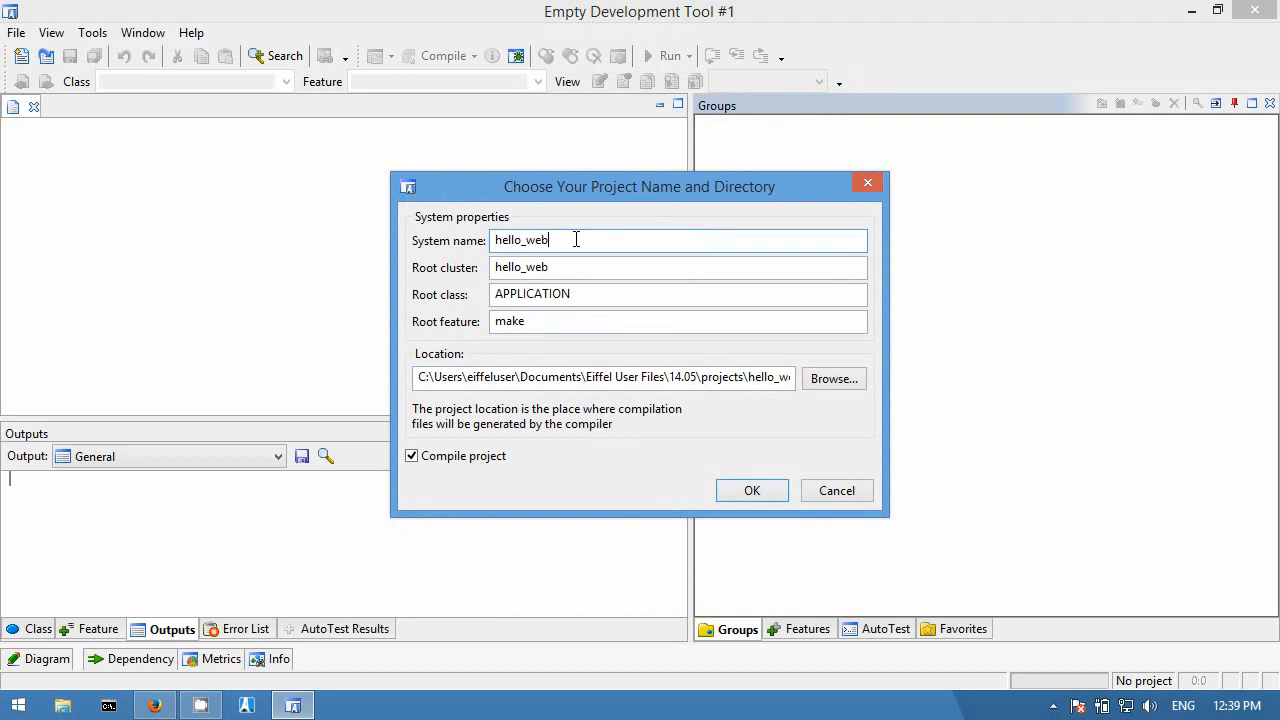
pyautogui.click(752, 490)
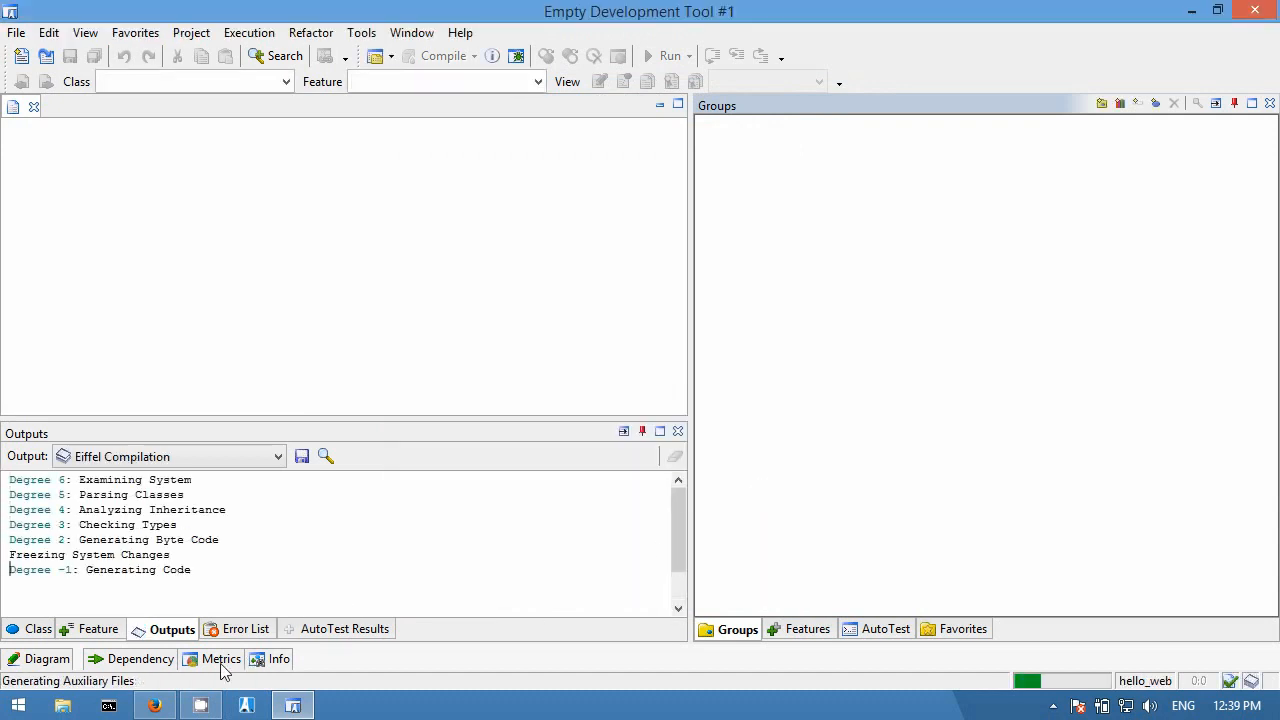
# Add the wsf library to hello_web's libraries in Project Settings
pyautogui.click(378, 56)
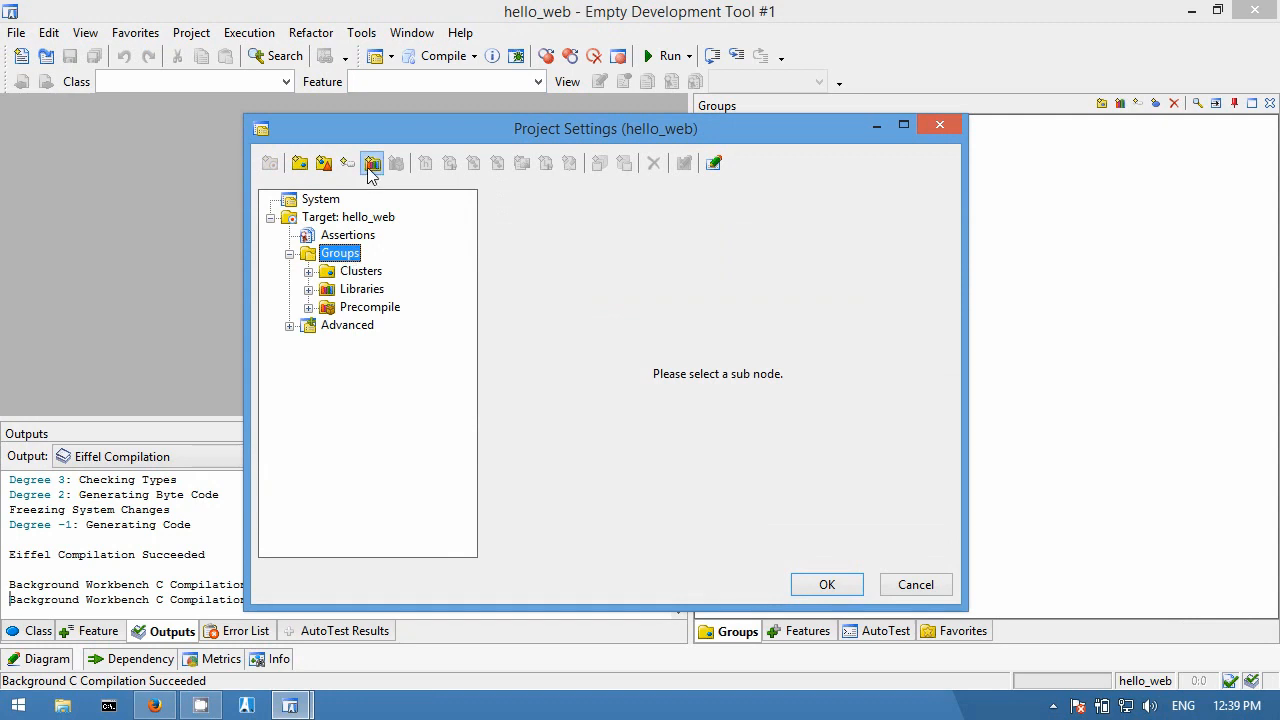
pyautogui.click(372, 164)
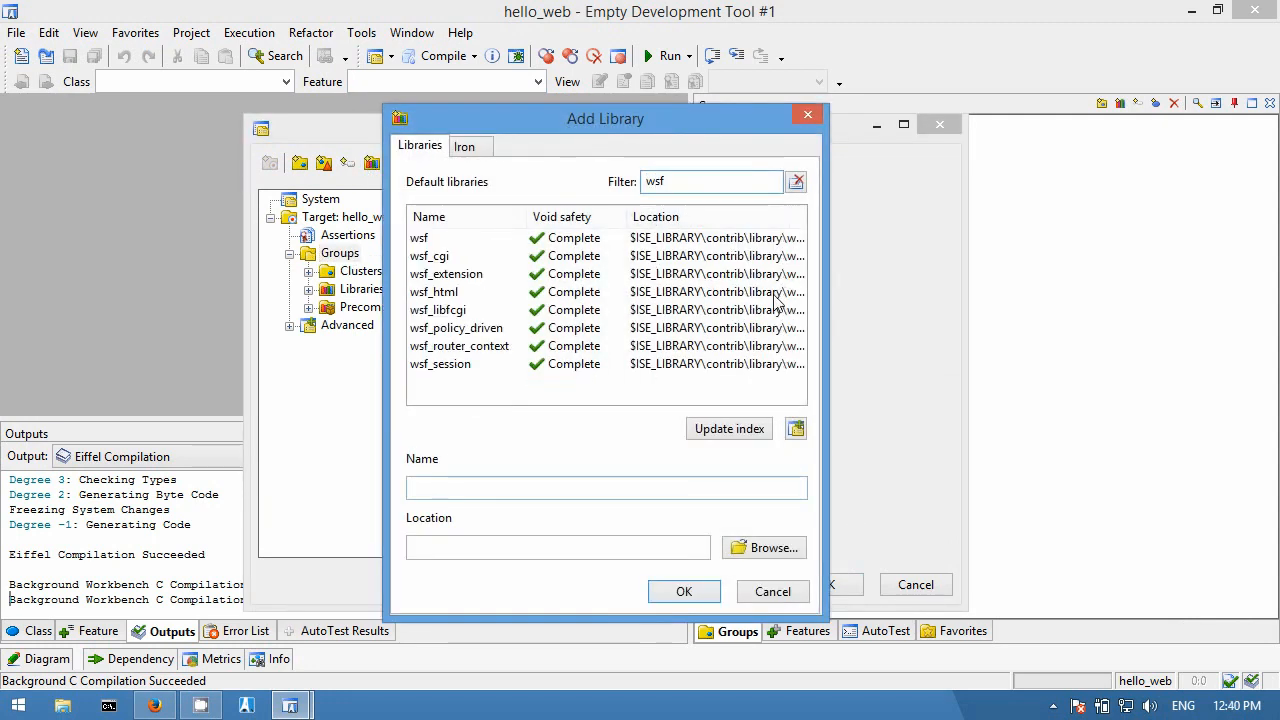
pyautogui.click(420, 236)
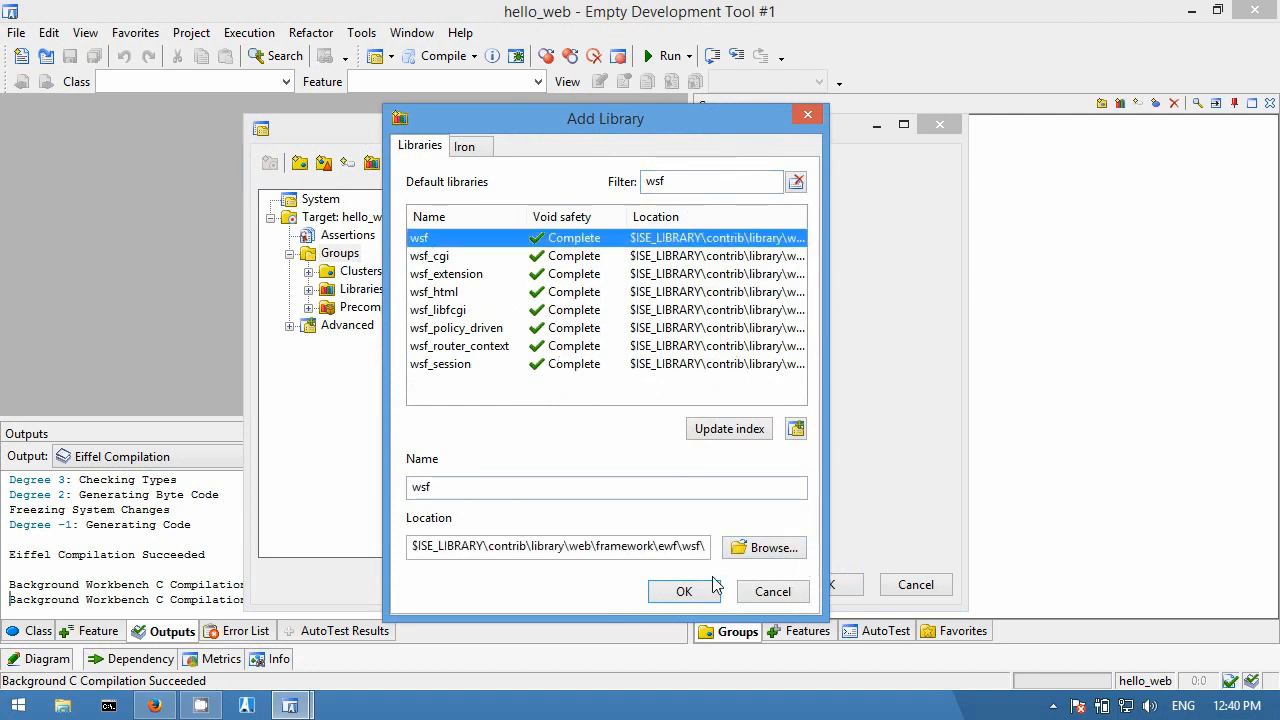
pyautogui.click(684, 592)
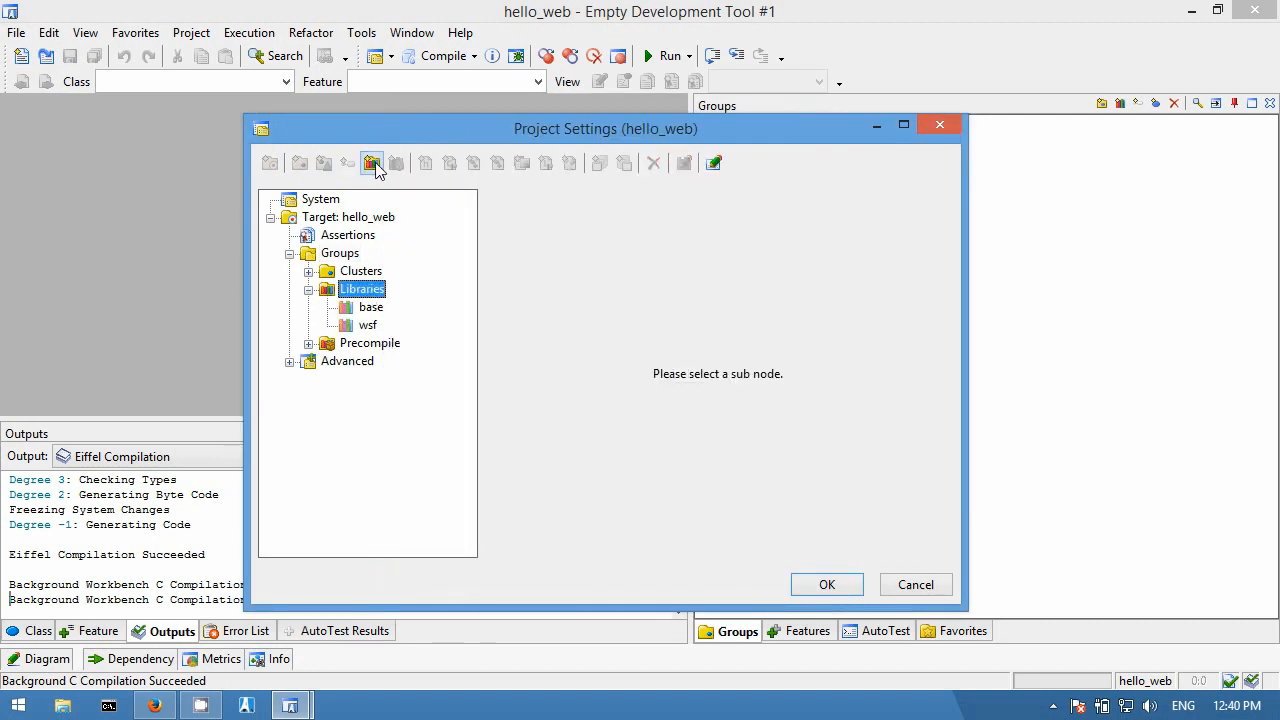
pyautogui.click(372, 162)
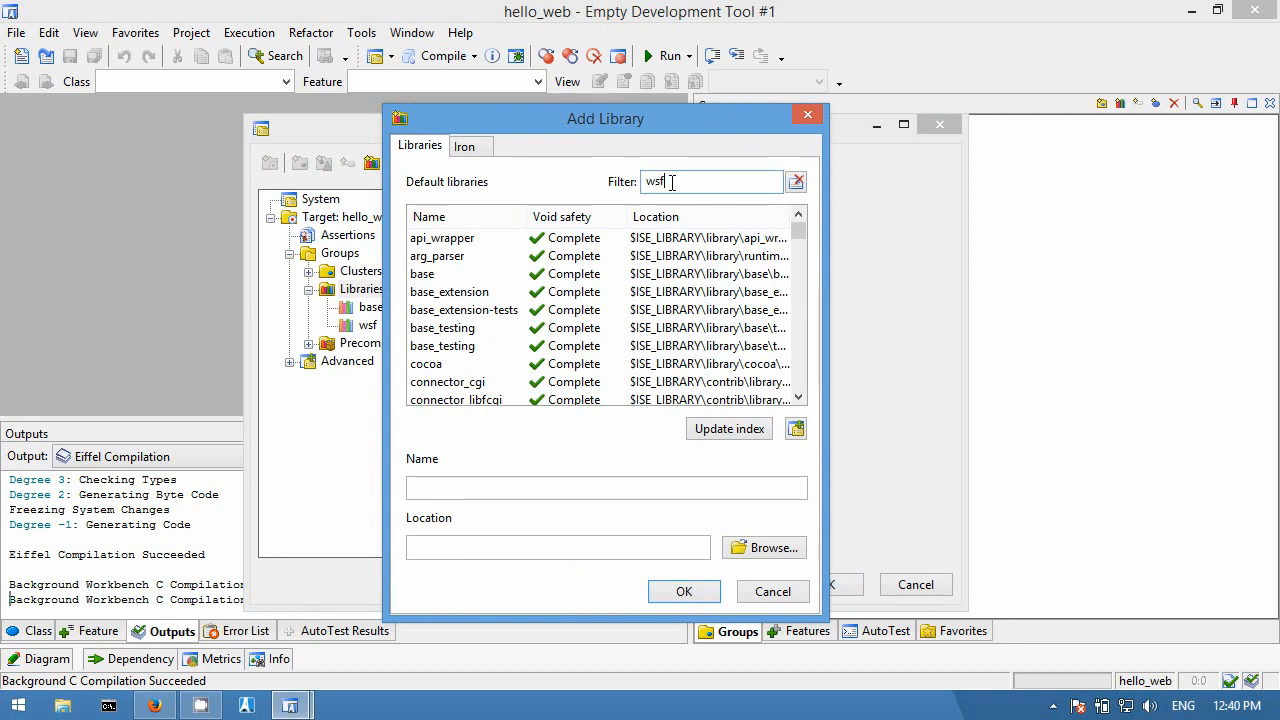
# Add a wsf_nino library pointing to wsf\default\nino-safe.ecf
pyautogui.click(420, 236)
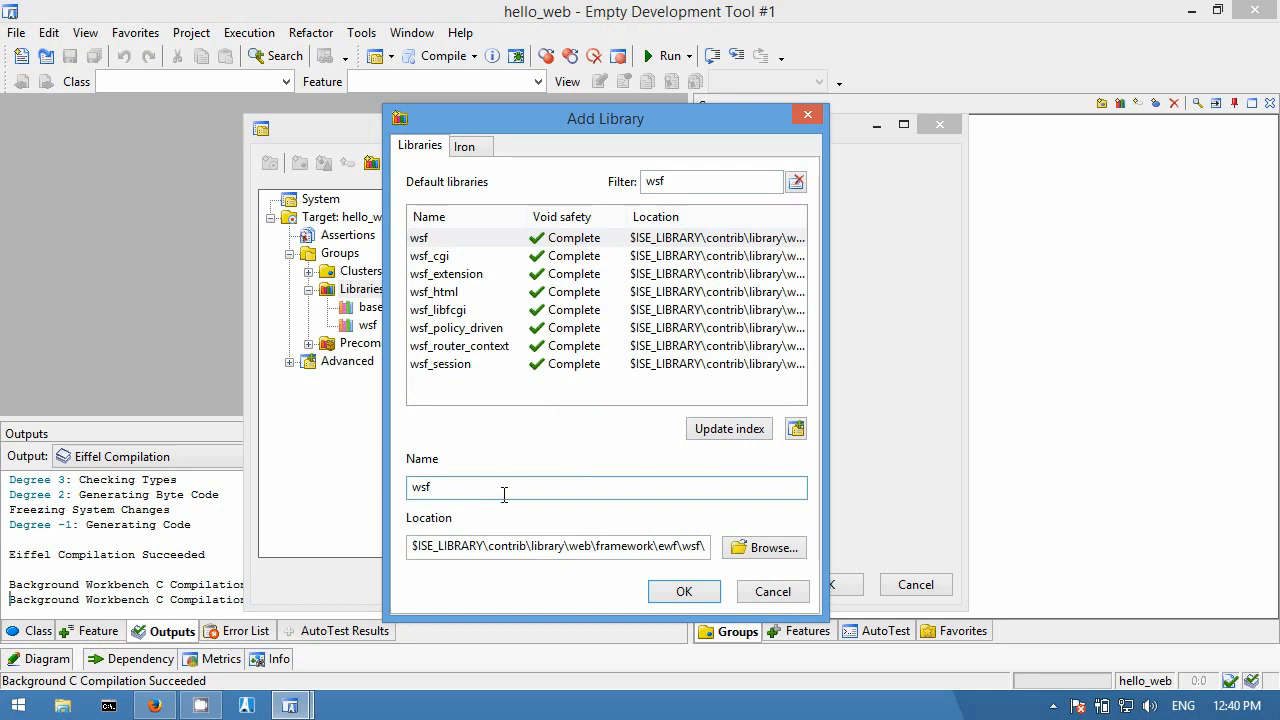
pyautogui.write('_ni')
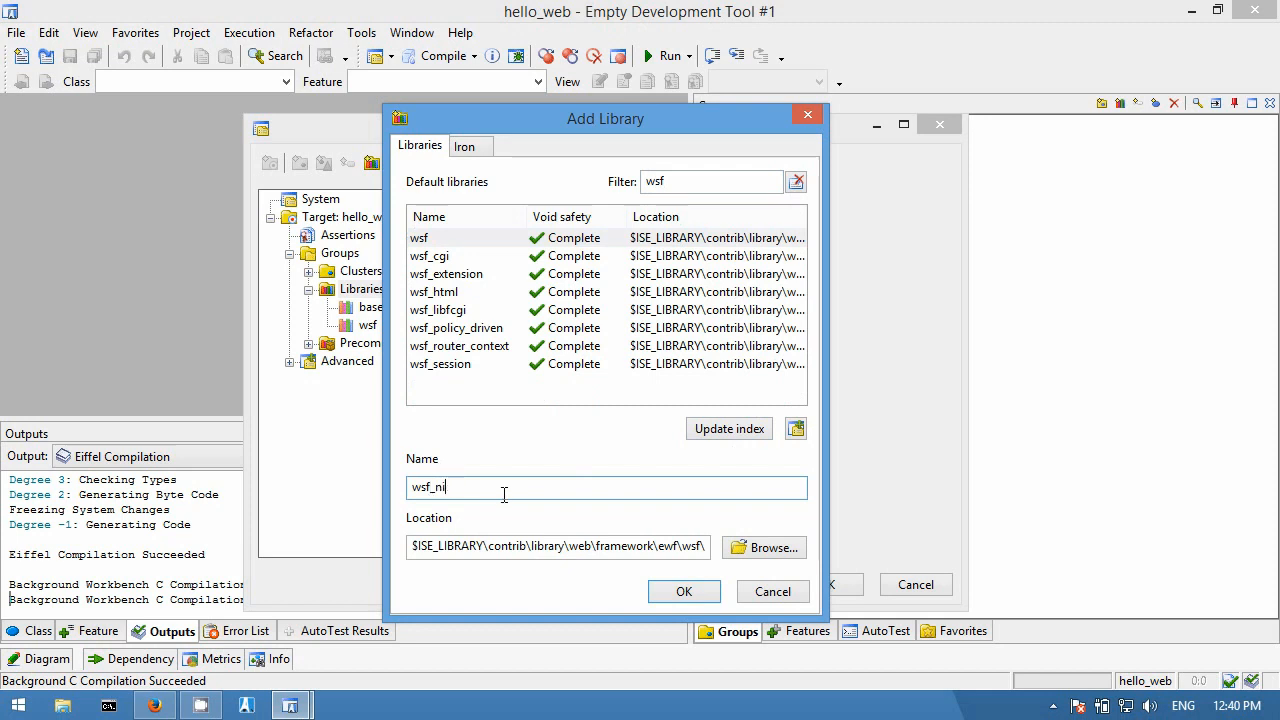
pyautogui.write('no')
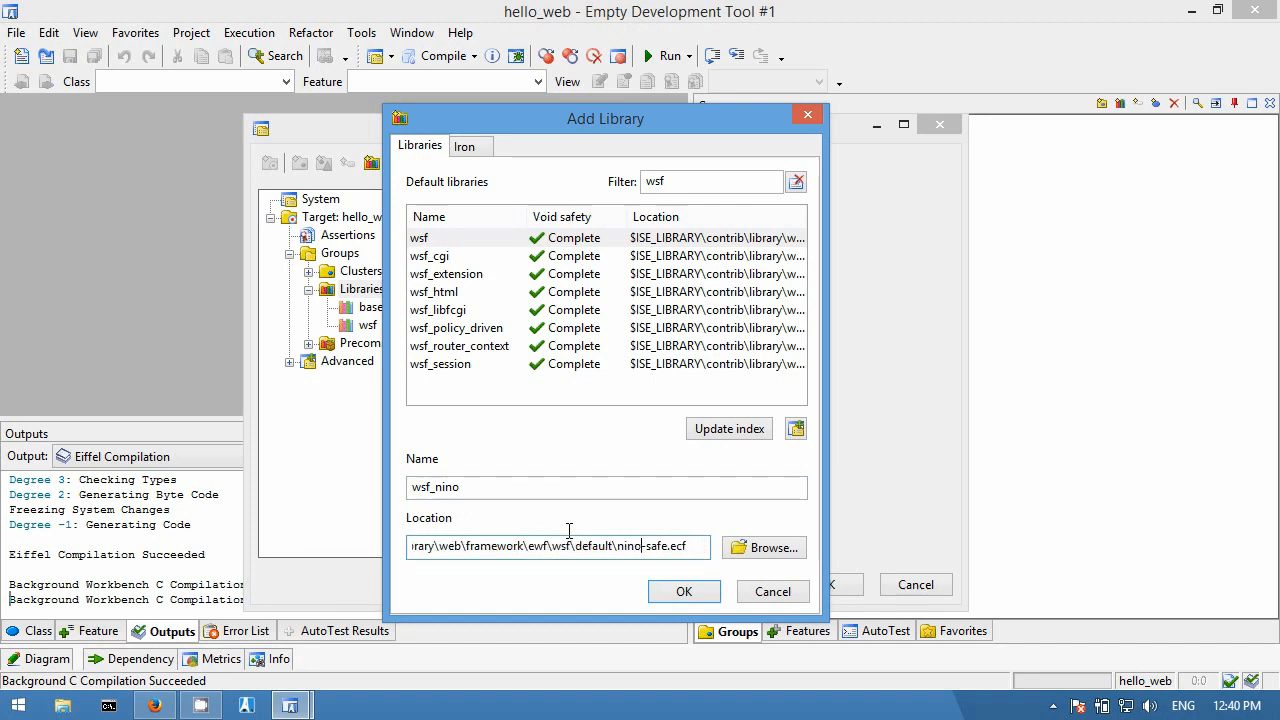
pyautogui.click(684, 592)
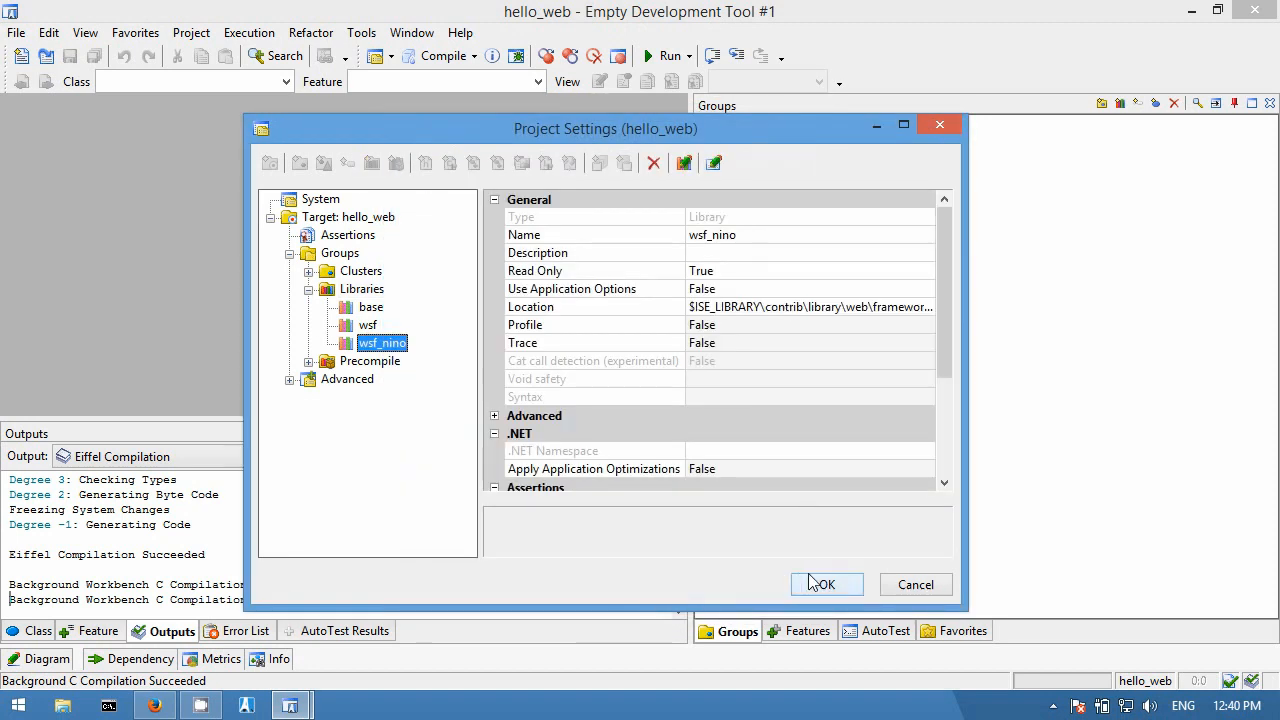
# Apply the settings and make APPLICATION inherit WSF_DEFAULT_SERVICE in application.e
pyautogui.click(826, 584)
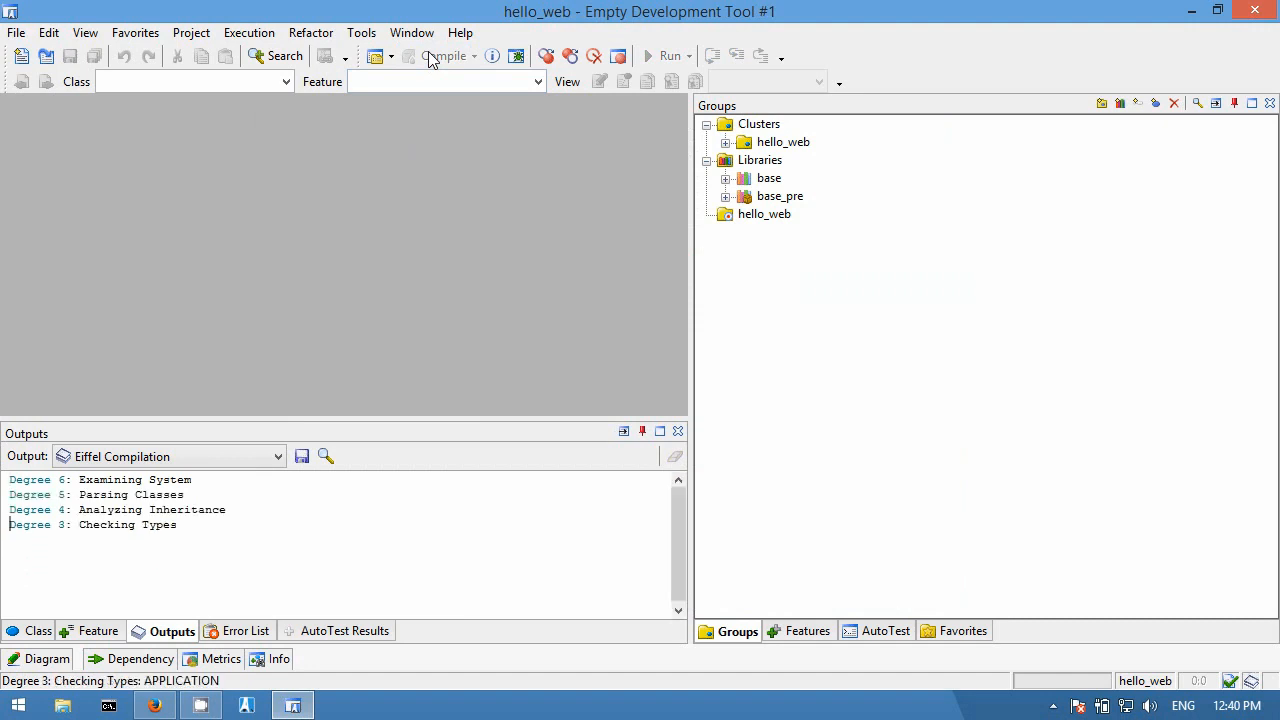
pyautogui.click(436, 56)
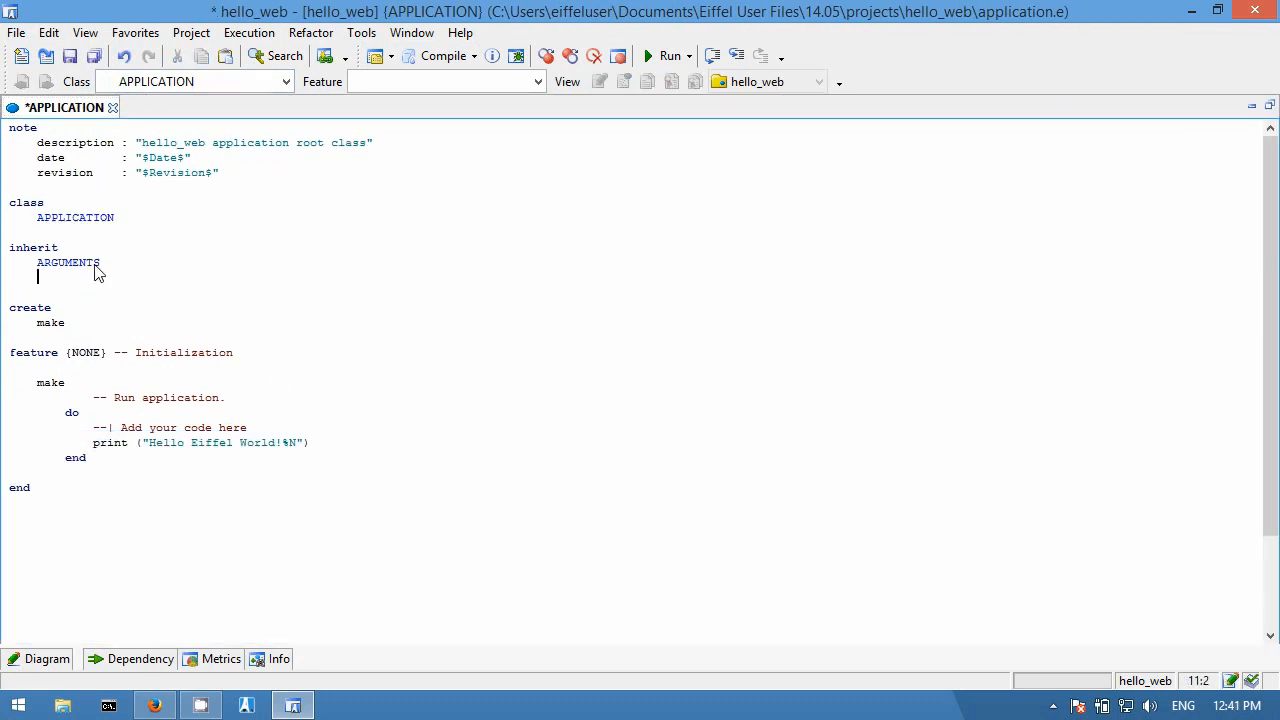
pyautogui.write('wsf_de')
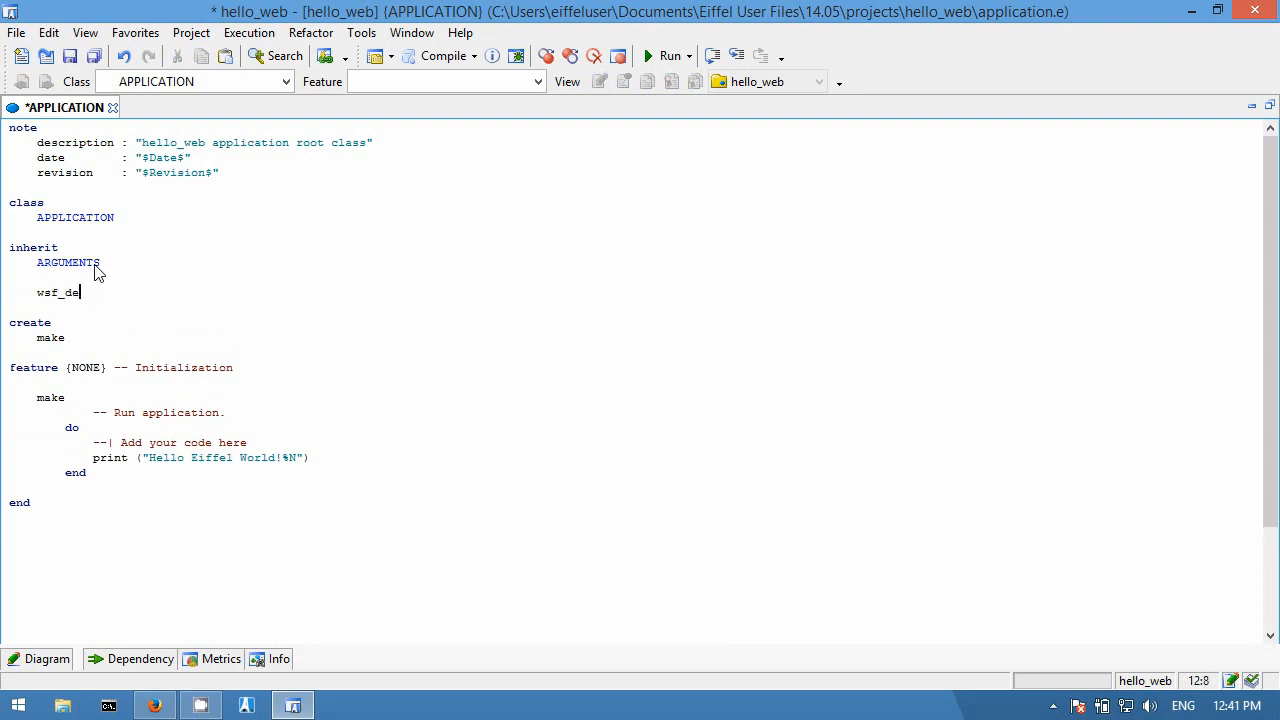
pyautogui.write('fault_')
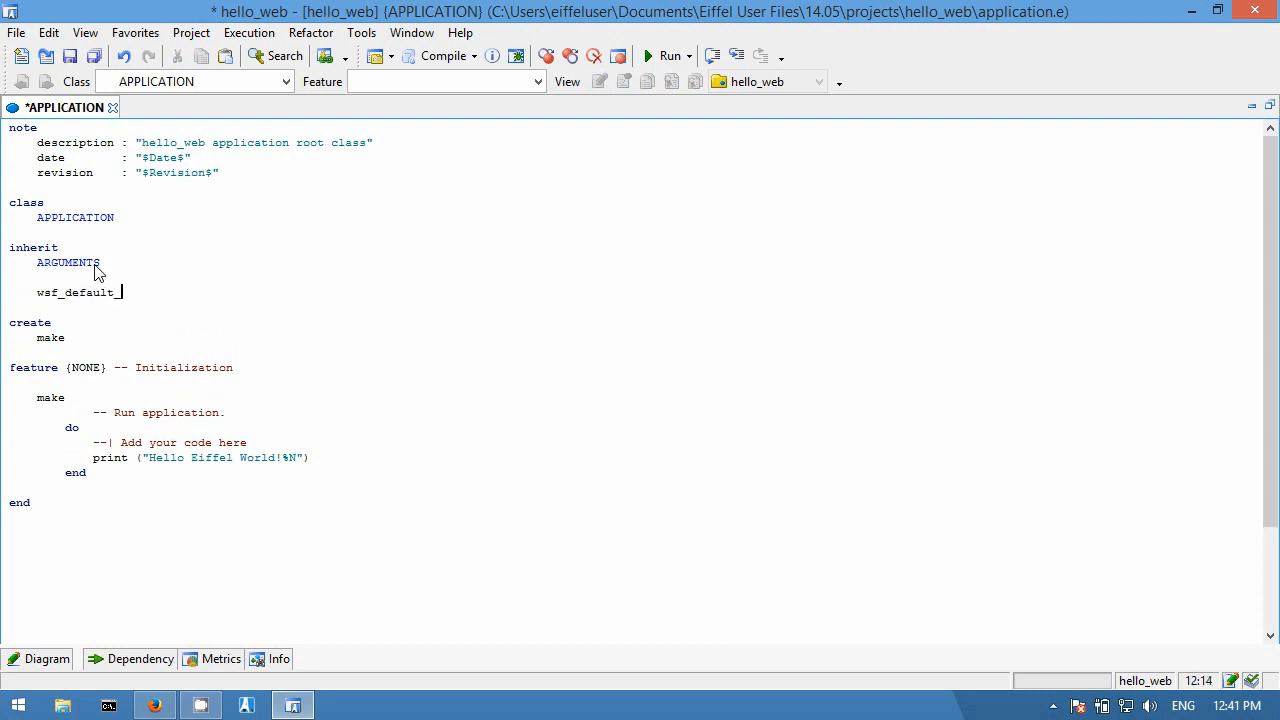
pyautogui.write('SP')
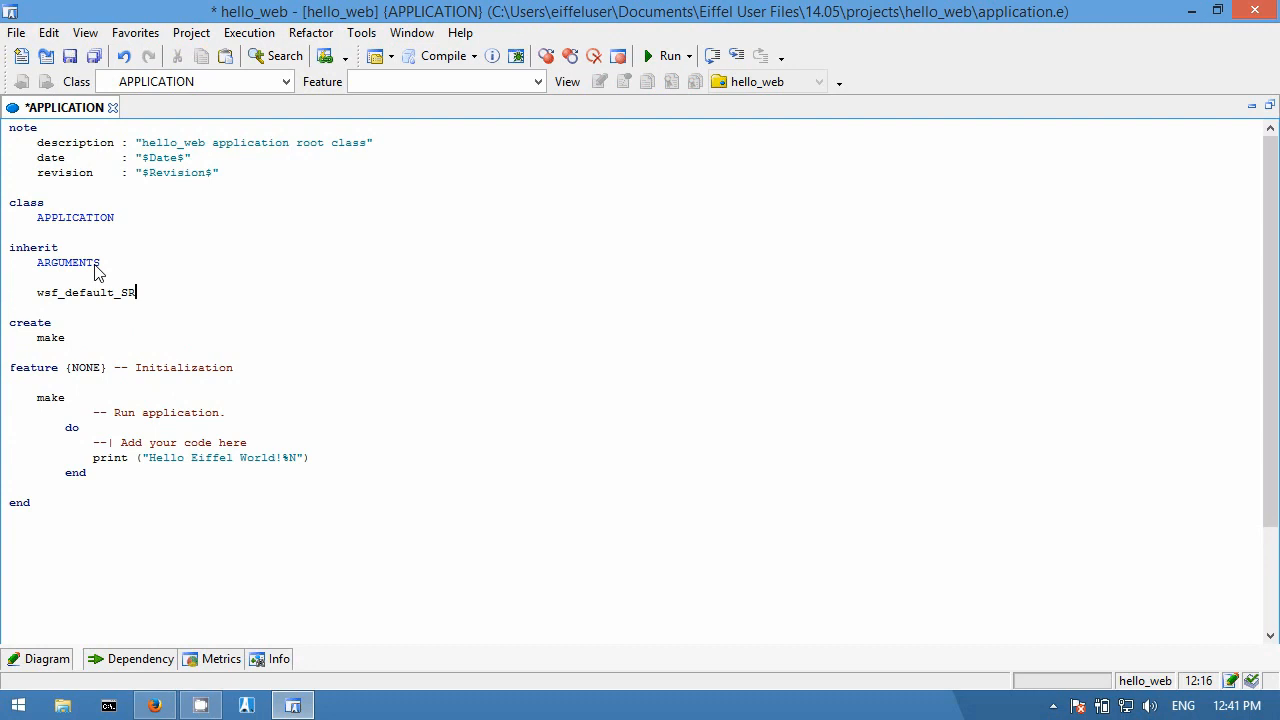
pyautogui.write('SF_DEFAULT_SERVICE')
pyautogui.click(170, 442)
pyautogui.write('make')
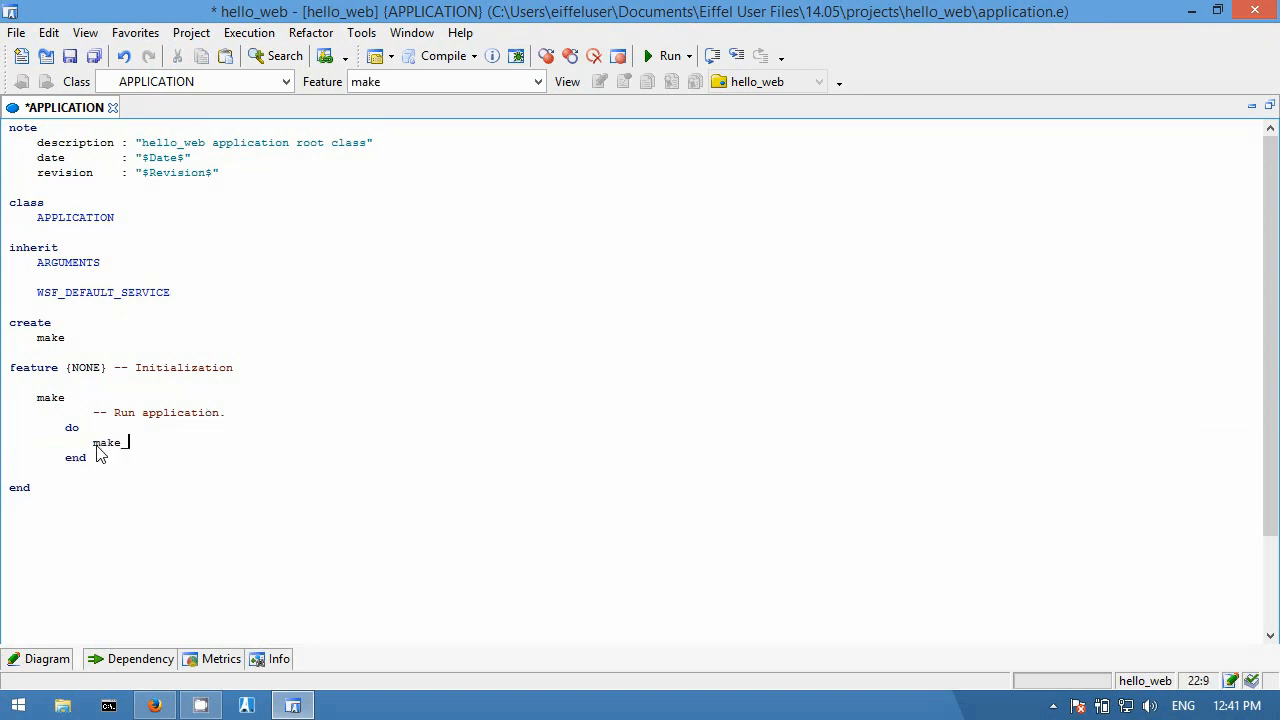
# Have make call make_and_launch, compile, and view WSF_SERVICE's deferred execute from the error
pyautogui.write('_and_launch')
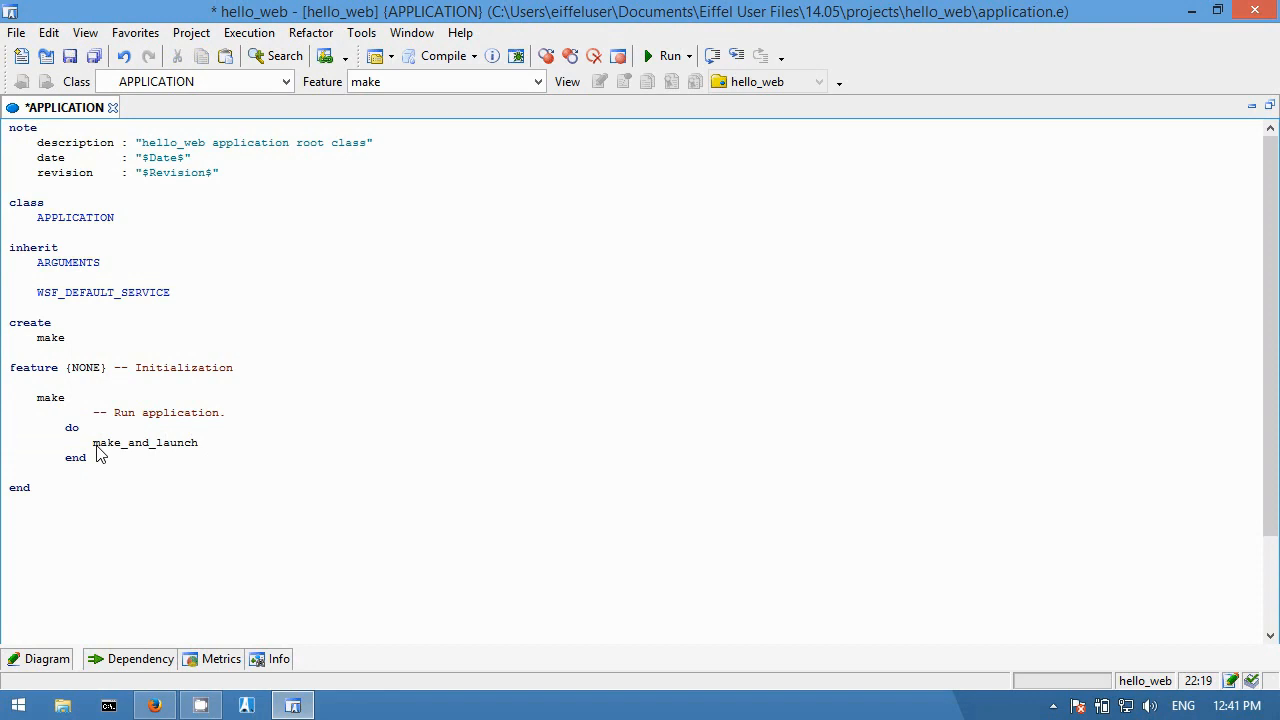
pyautogui.click(438, 56)
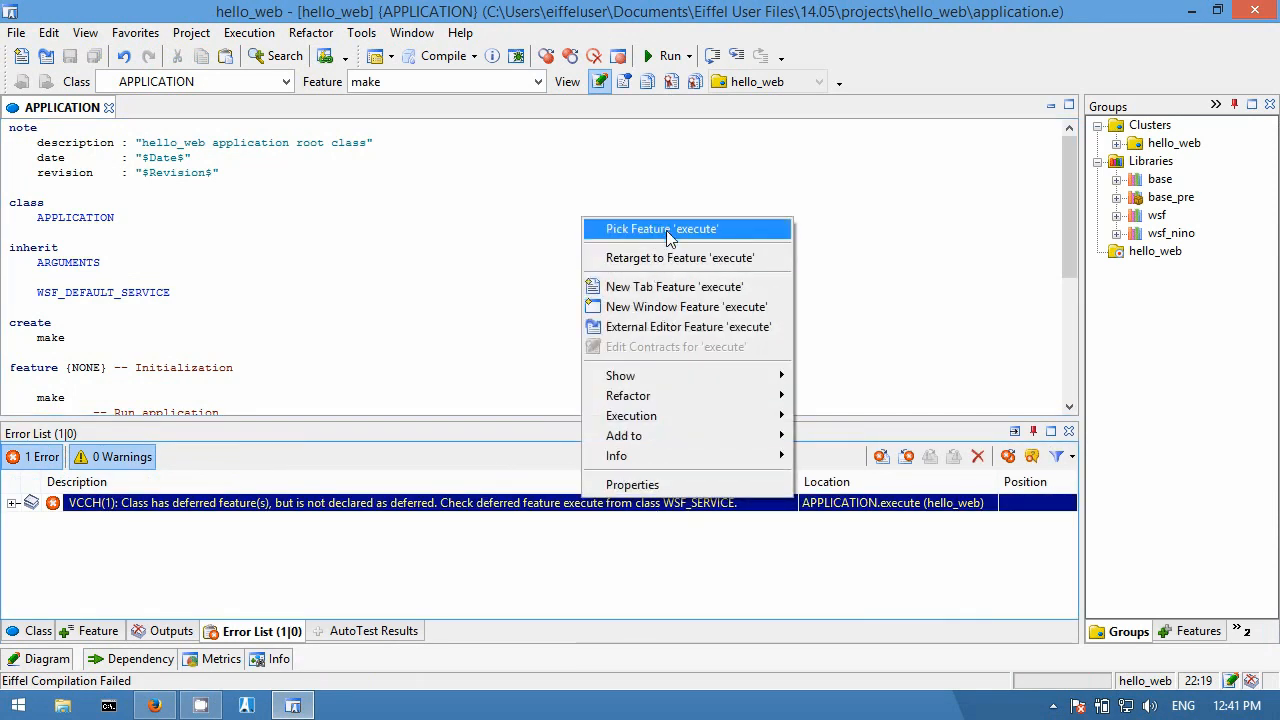
pyautogui.click(660, 228)
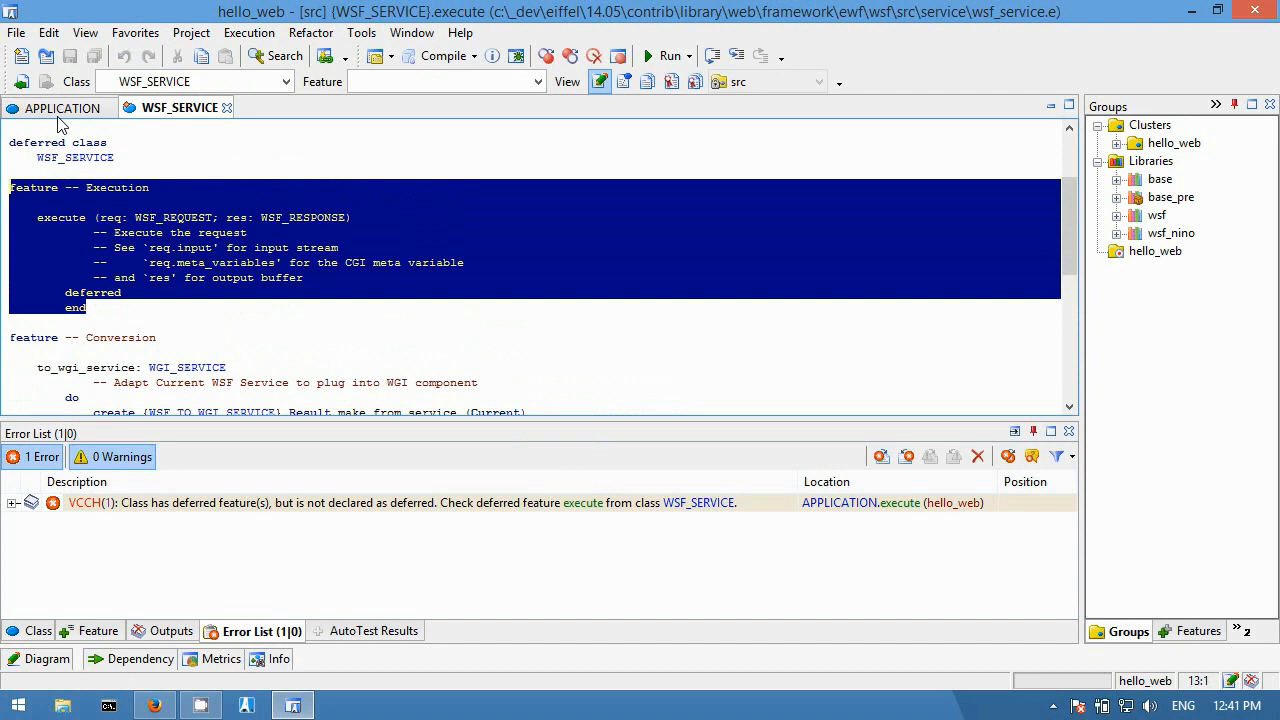
# Write execute as res.send (create {WSF_PAGE_RESPONSE}.make_with_body ("Hello Web!")) and save
pyautogui.click(60, 108)
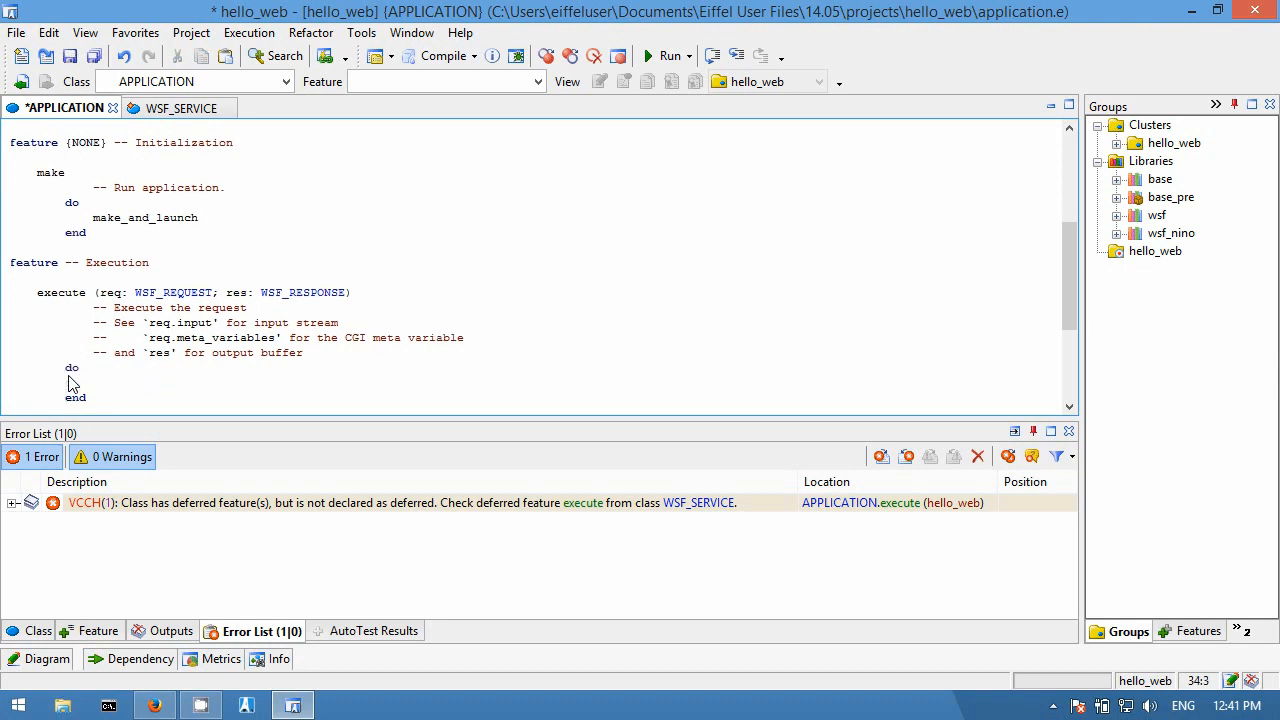
pyautogui.write('res.send')
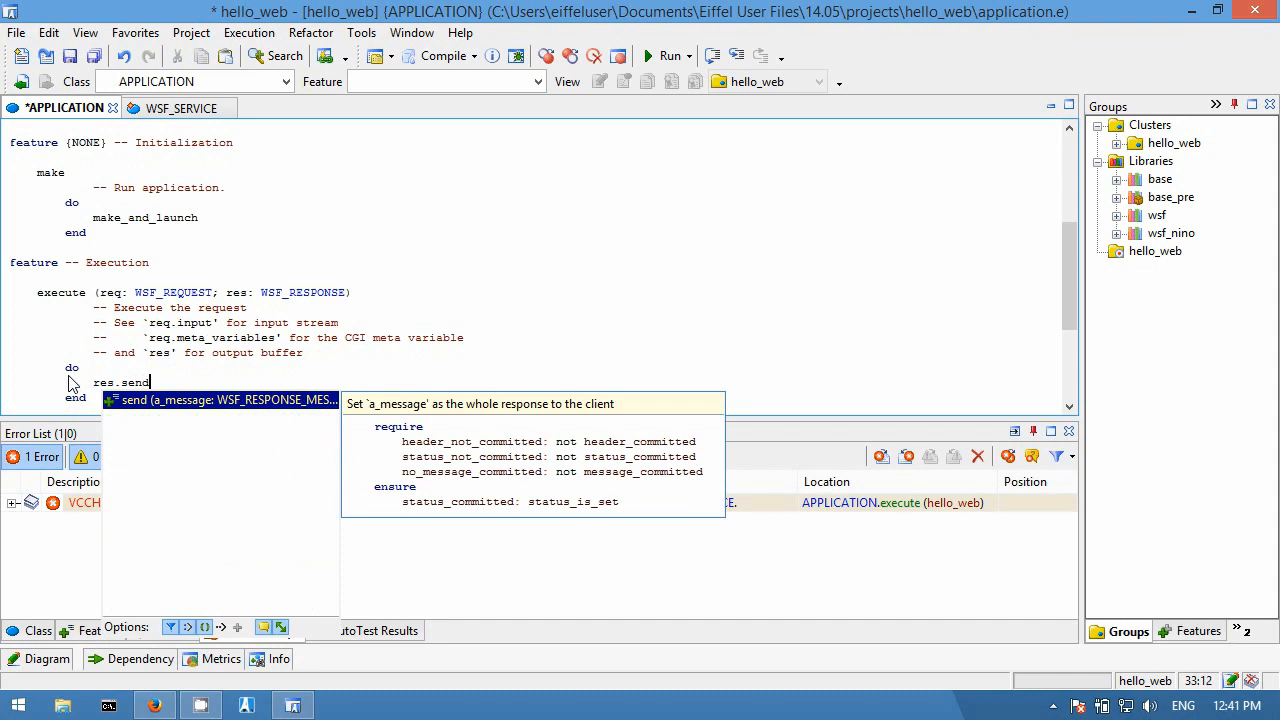
pyautogui.write('(create {WSF_PAGE_RESPONSE')
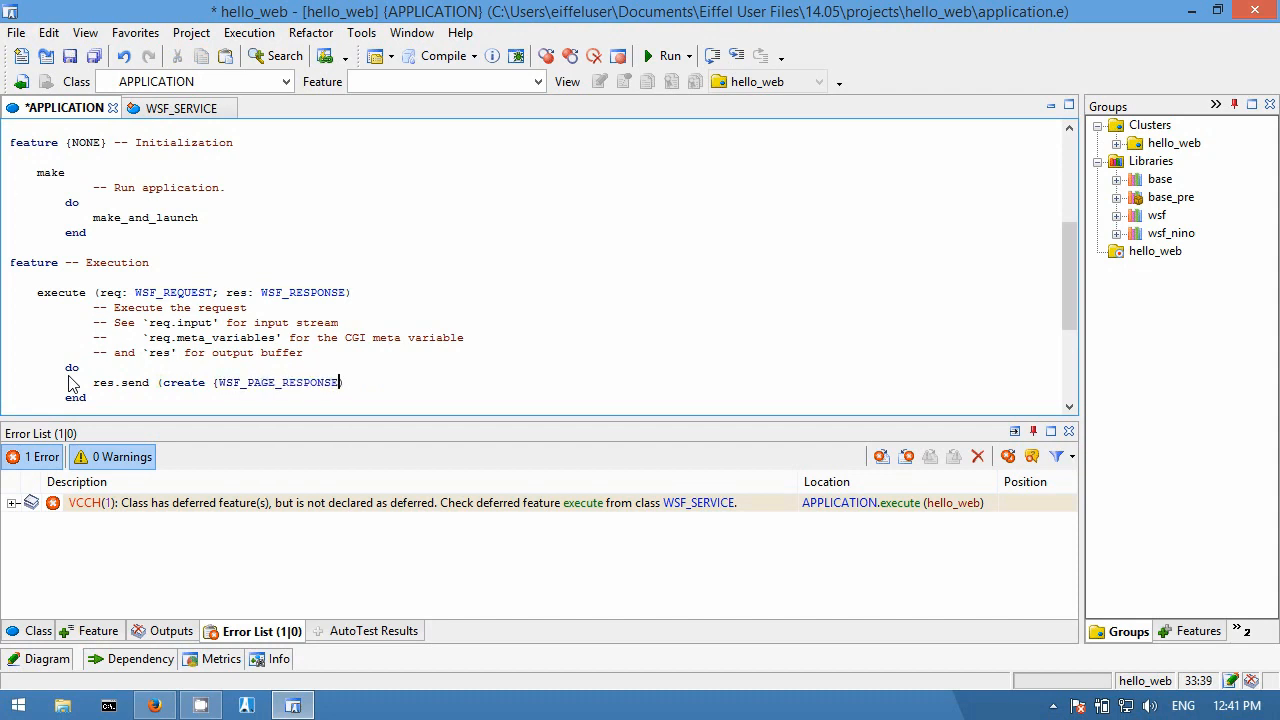
pyautogui.write('.make')
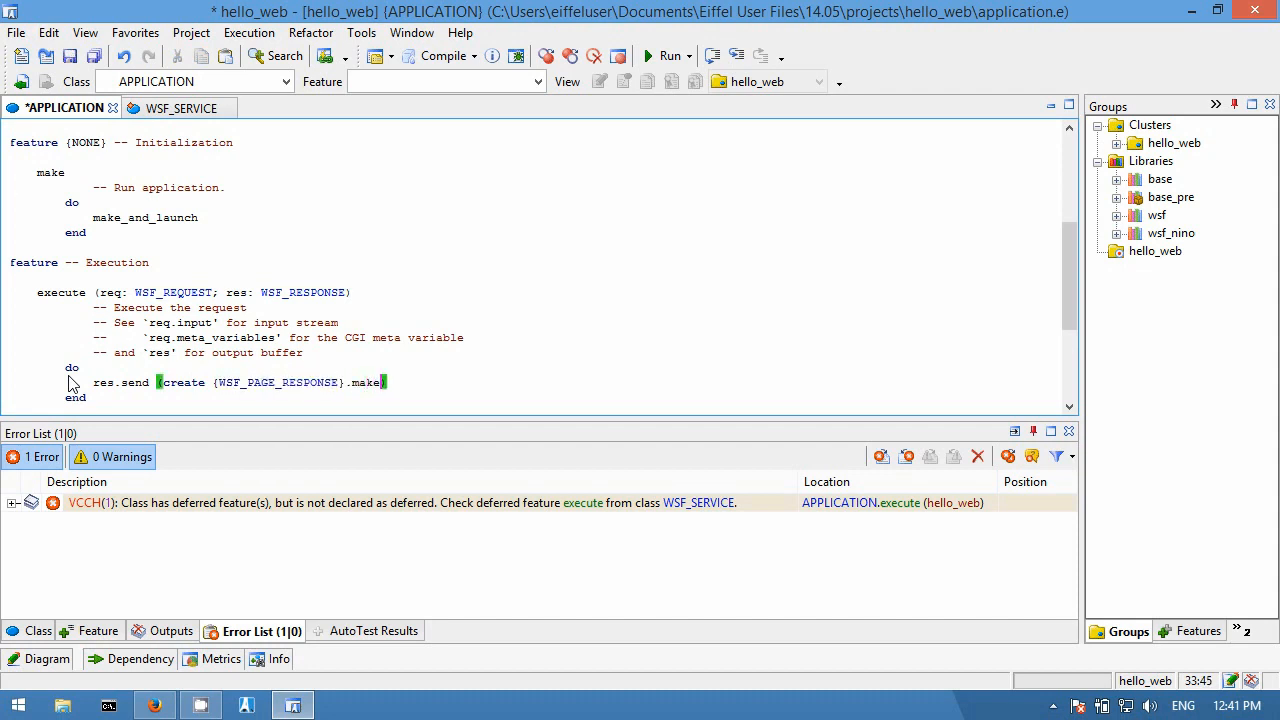
pyautogui.write('_with')
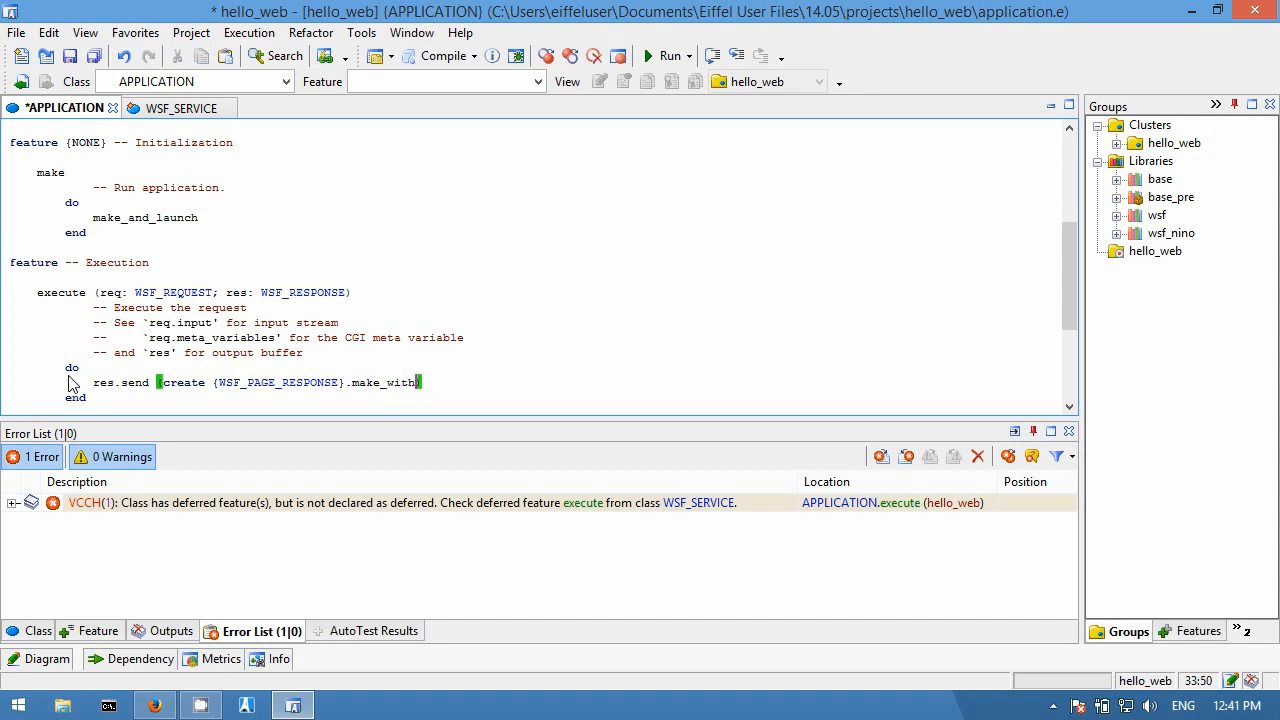
pyautogui.write('body')
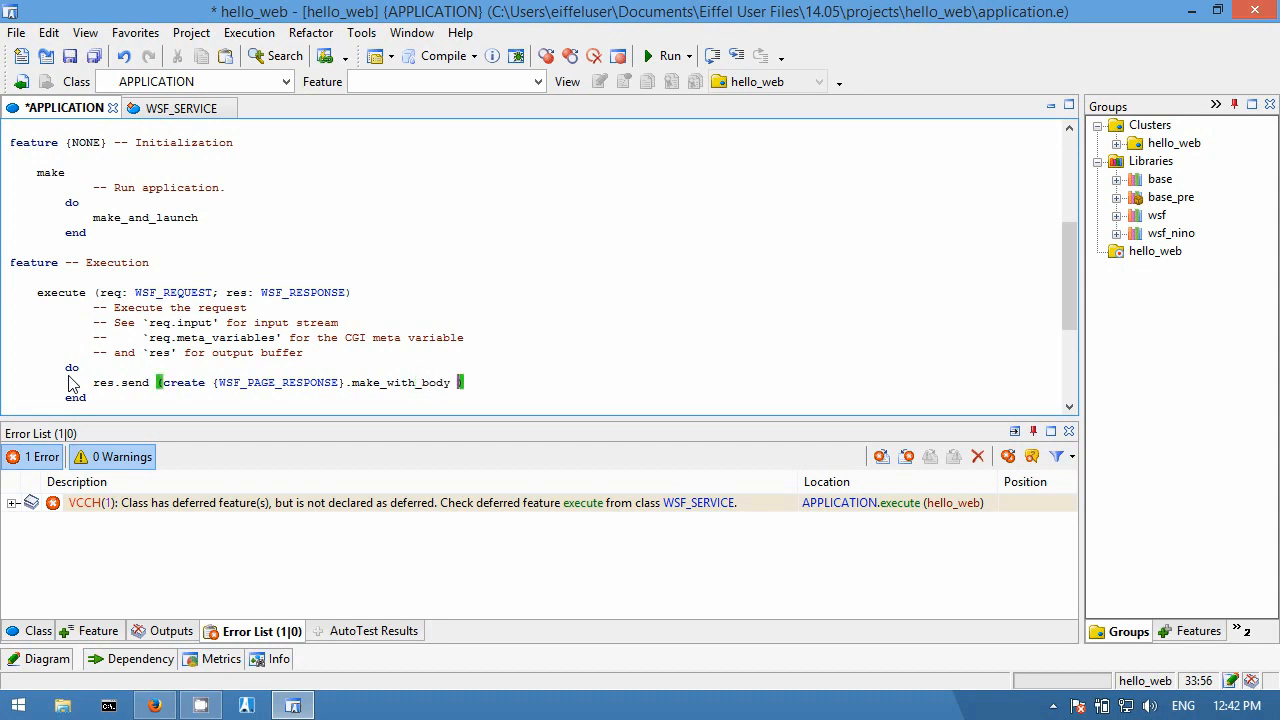
pyautogui.write('("Hello Web!')
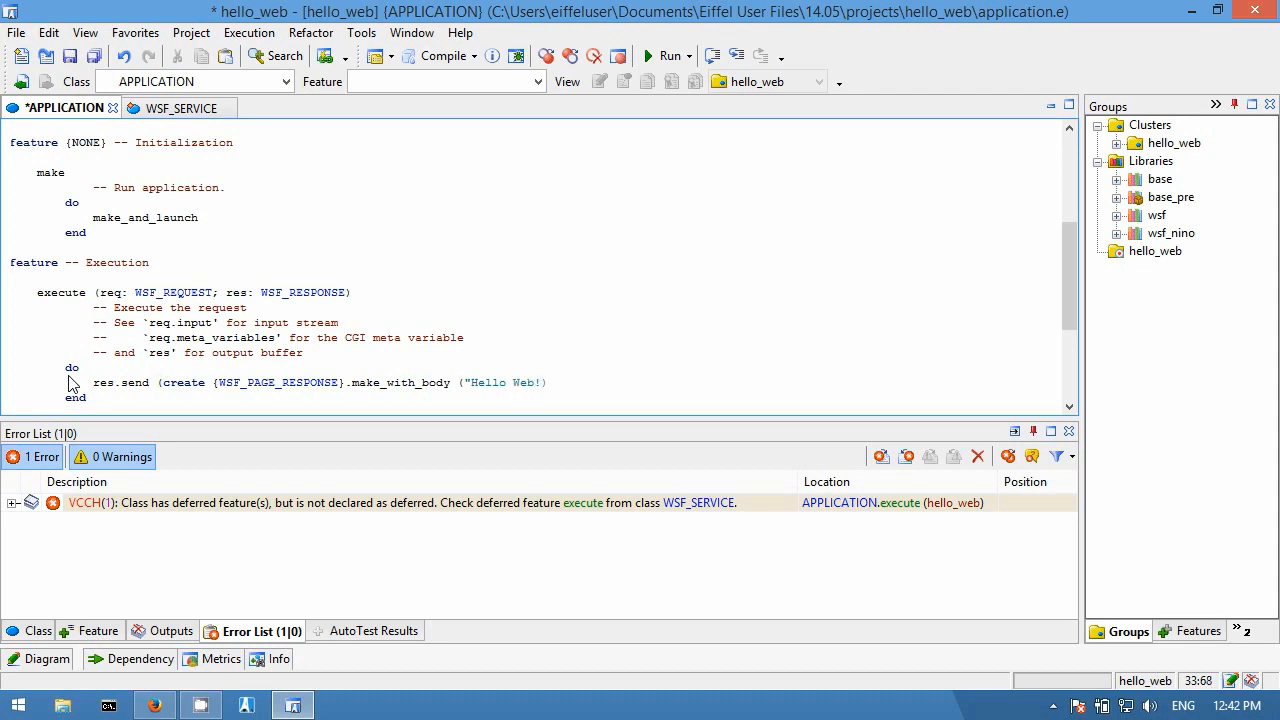
pyautogui.click(438, 56)
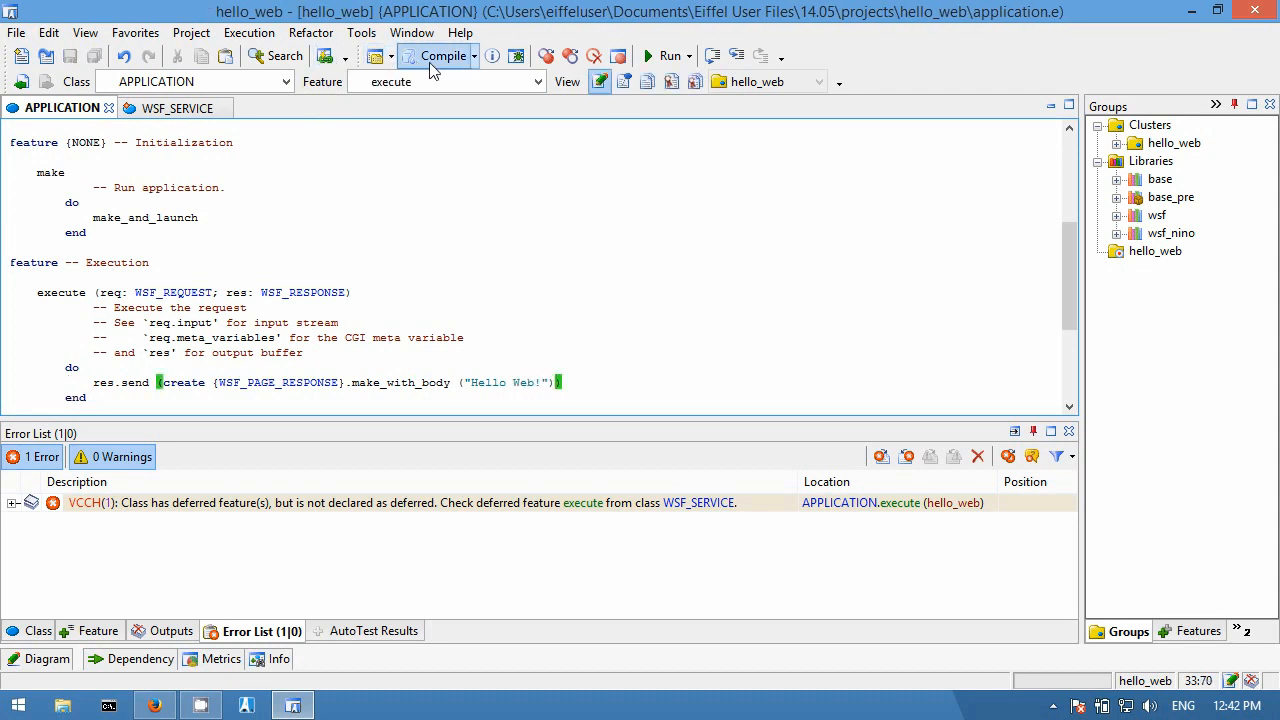
# Compile hello_web successfully with the new execute feature
pyautogui.click(436, 56)
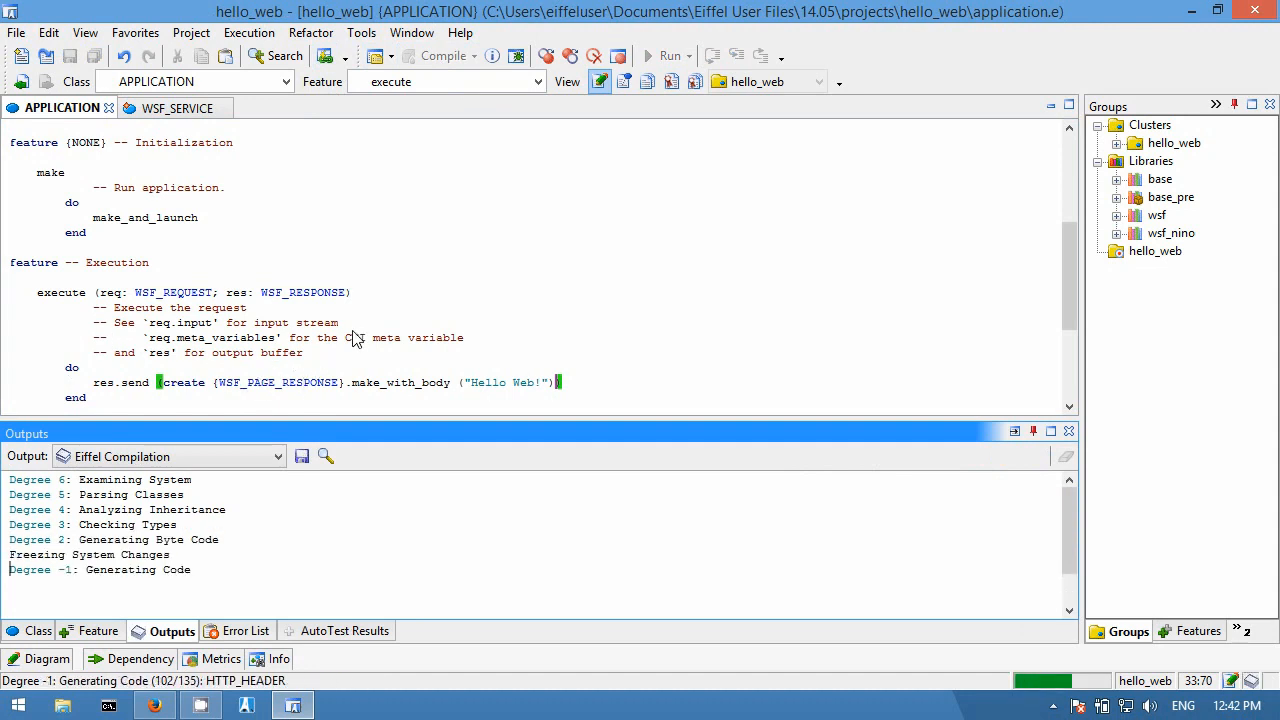
pyautogui.click(436, 56)
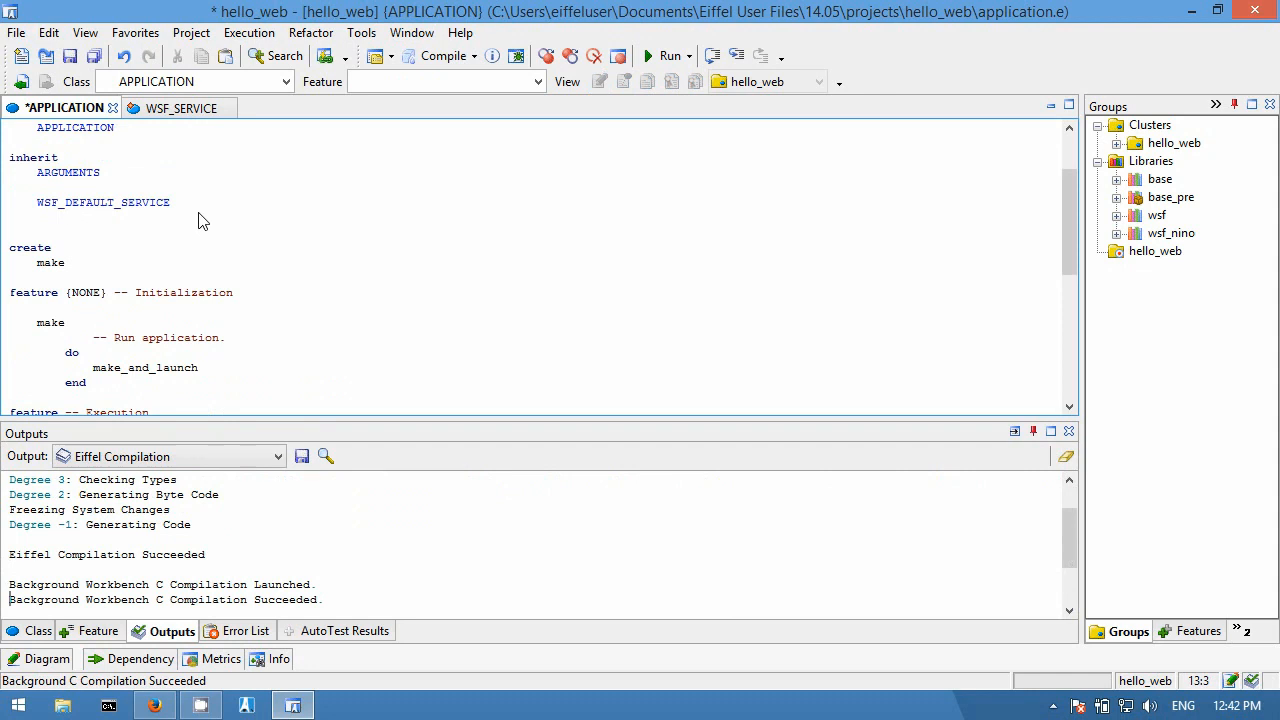
# Redefine initialize with Precursor, service option port 9090 and verbose True
pyautogui.write('redefine')
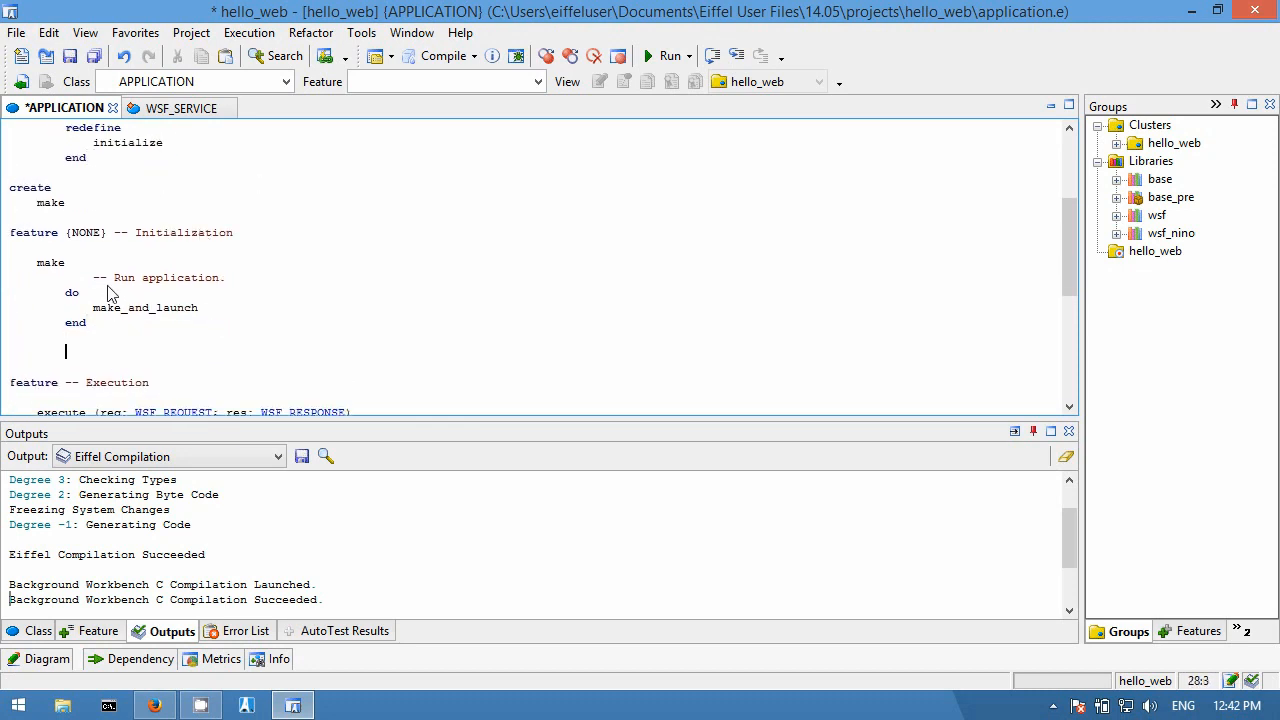
pyautogui.write('initialize')
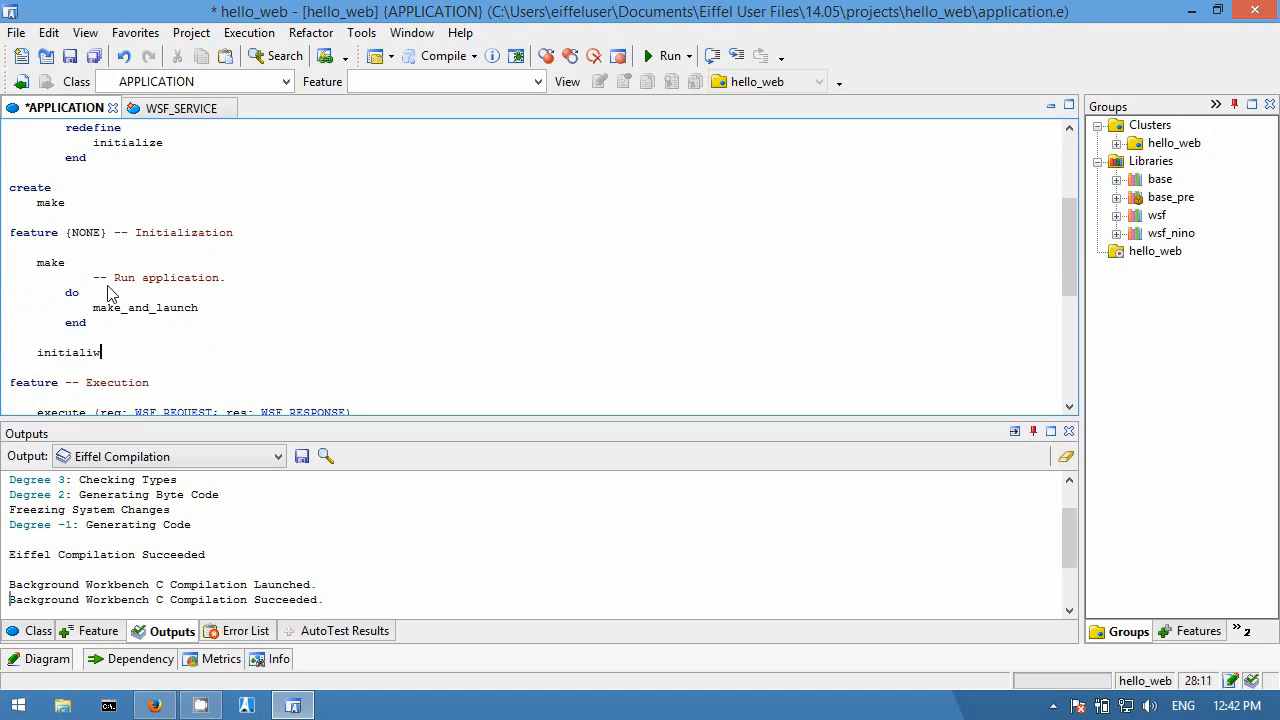
pyautogui.write('ed')
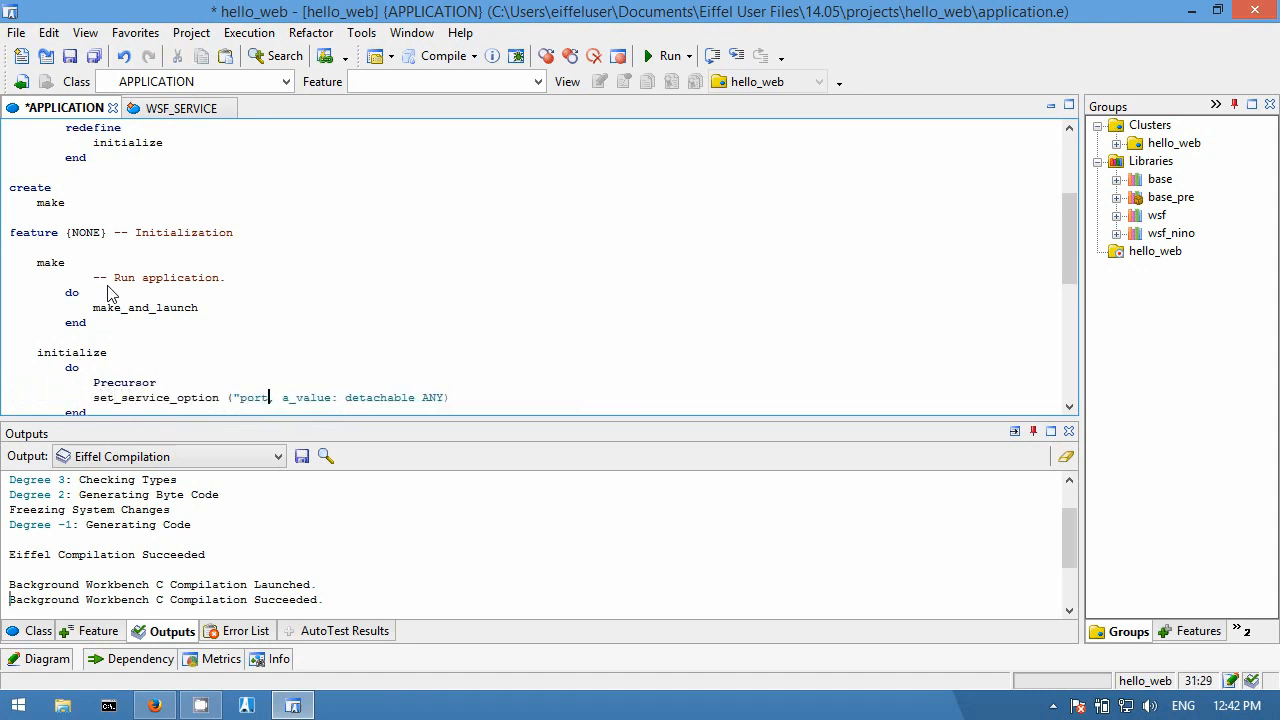
pyautogui.write('",')
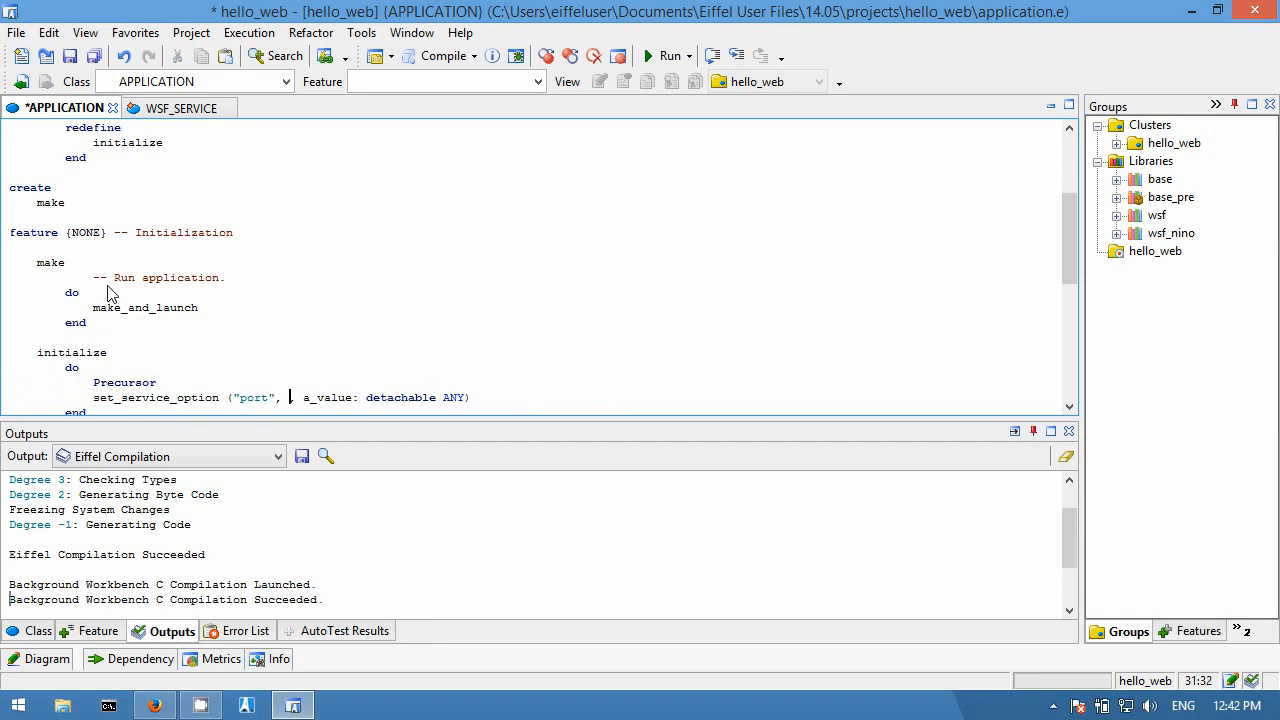
pyautogui.write('9090')
pyautogui.write('set_service_option (a_name: READABLE_STRING_GENERAL, a_value: detachable ANY')
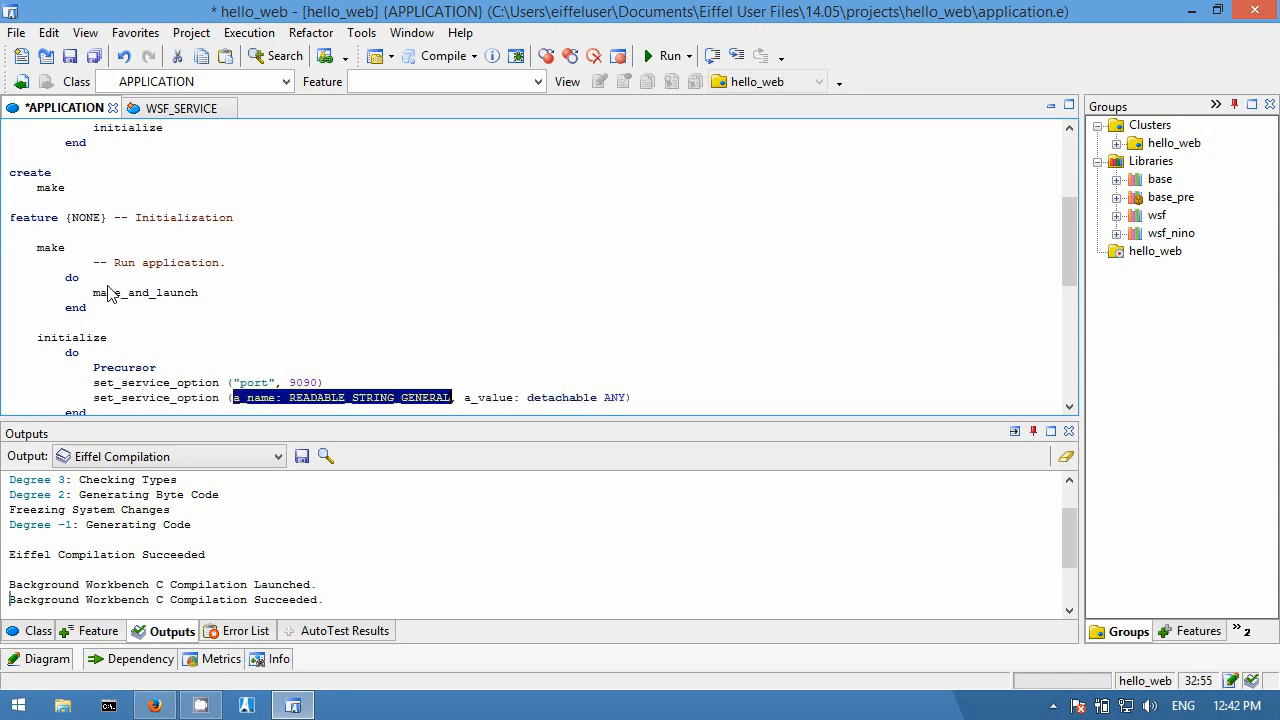
pyautogui.write('"verbose", True)')
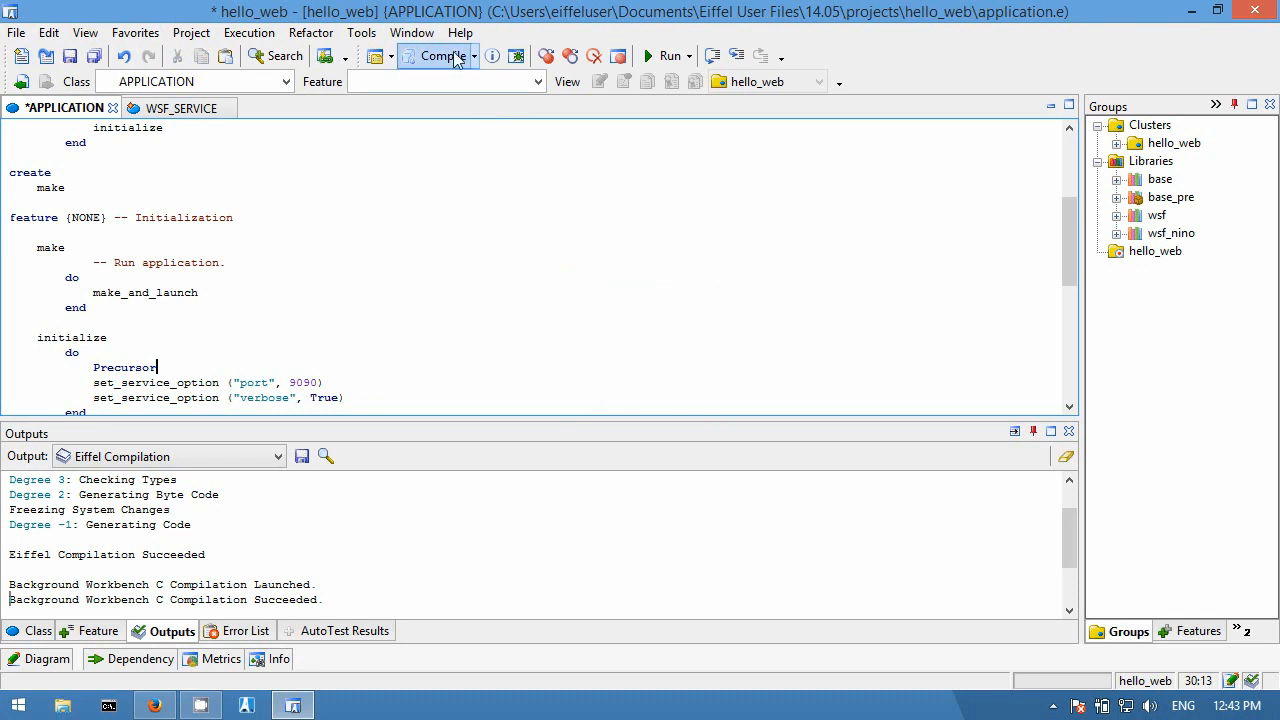
# Recompile hello_web and show the flat view of APPLICATION's execute feature
pyautogui.click(436, 56)
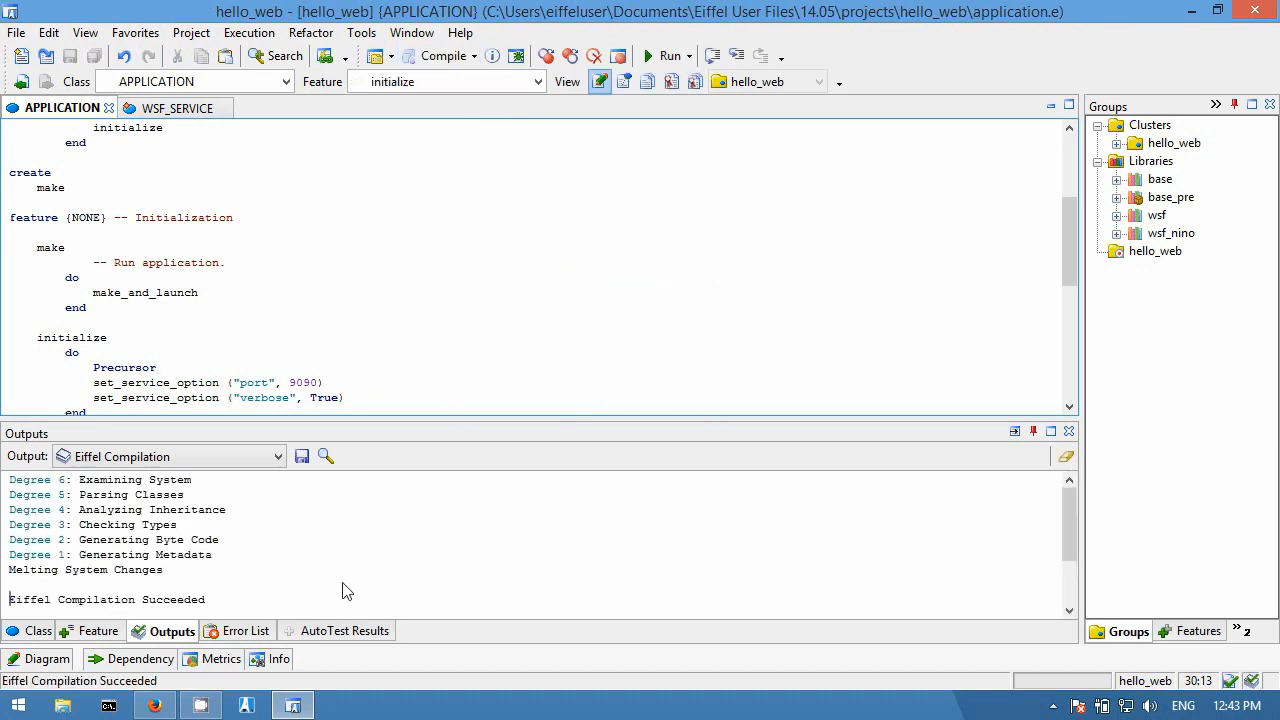
pyautogui.scroll(-3)
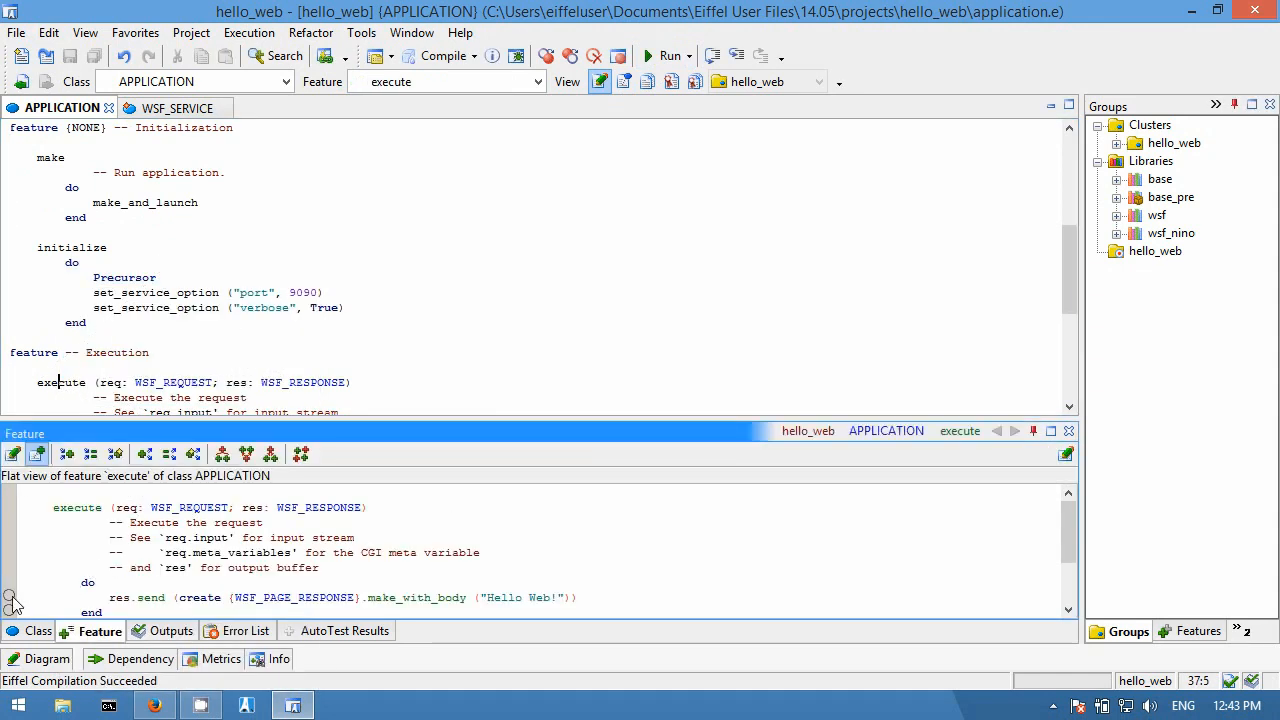
# Run hello_web under the debugger with a breakpoint on res.send and resume past it
pyautogui.click(664, 56)
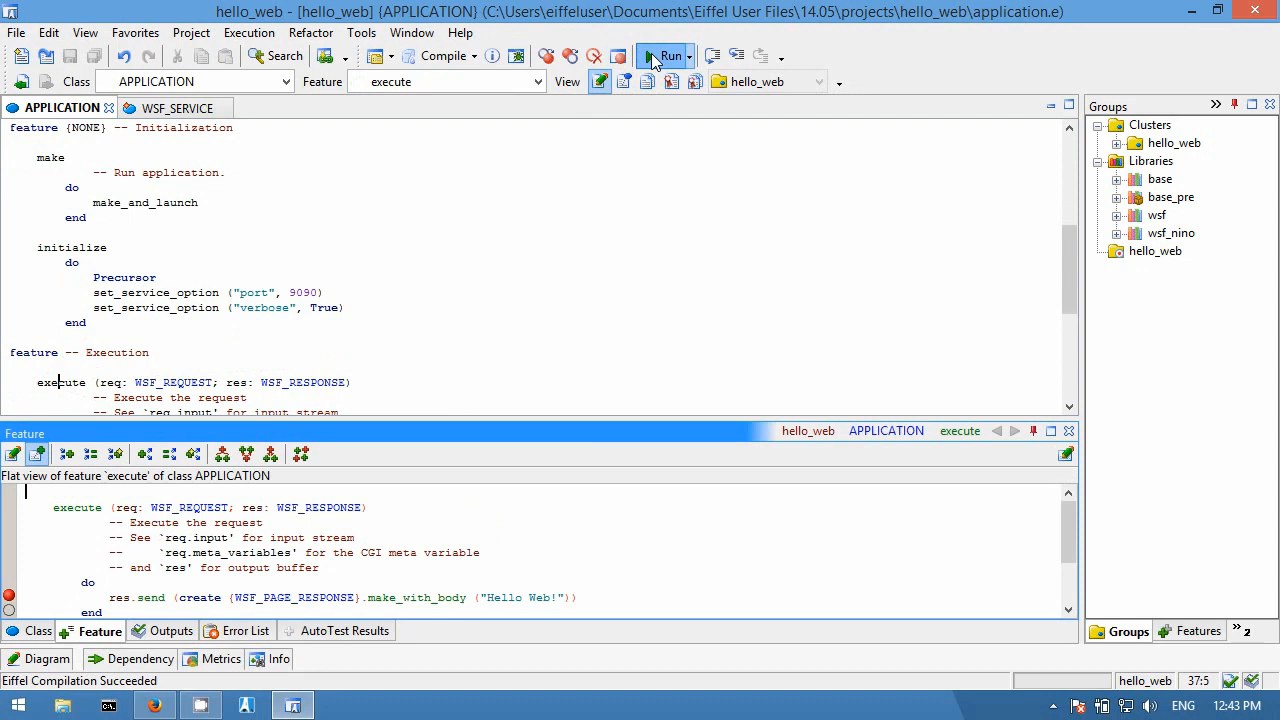
pyautogui.click(664, 56)
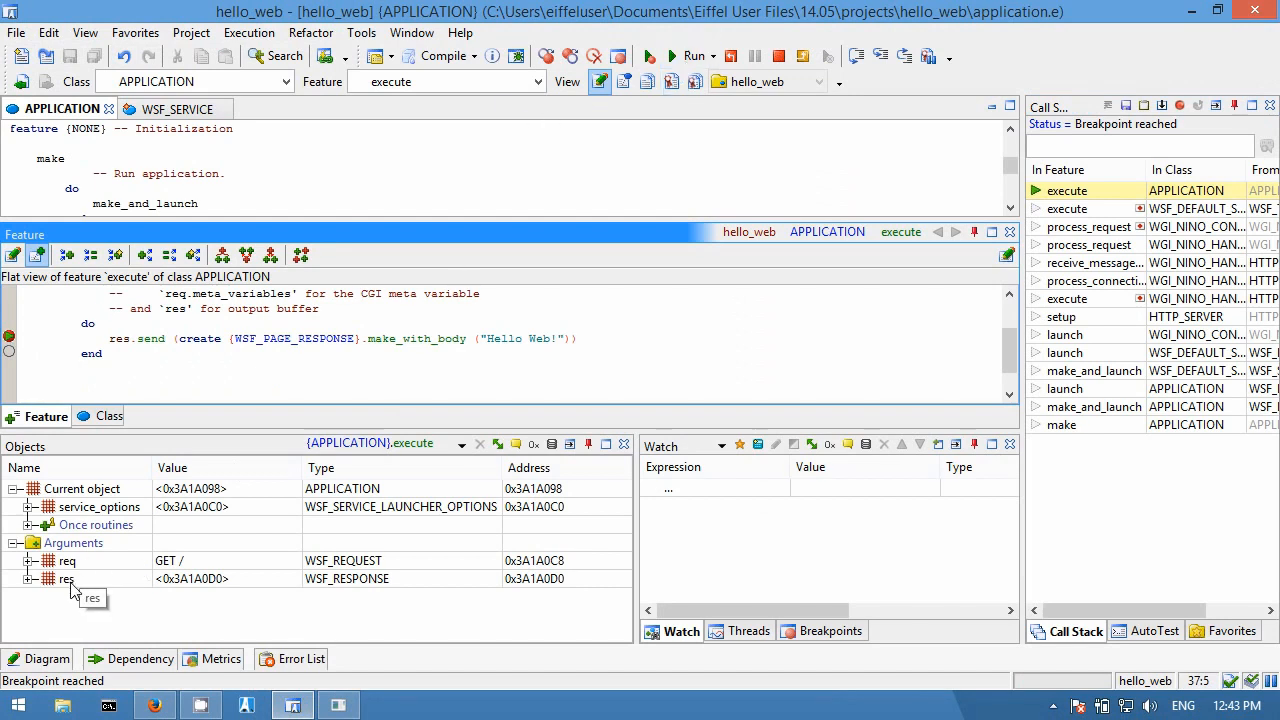
pyautogui.click(672, 56)
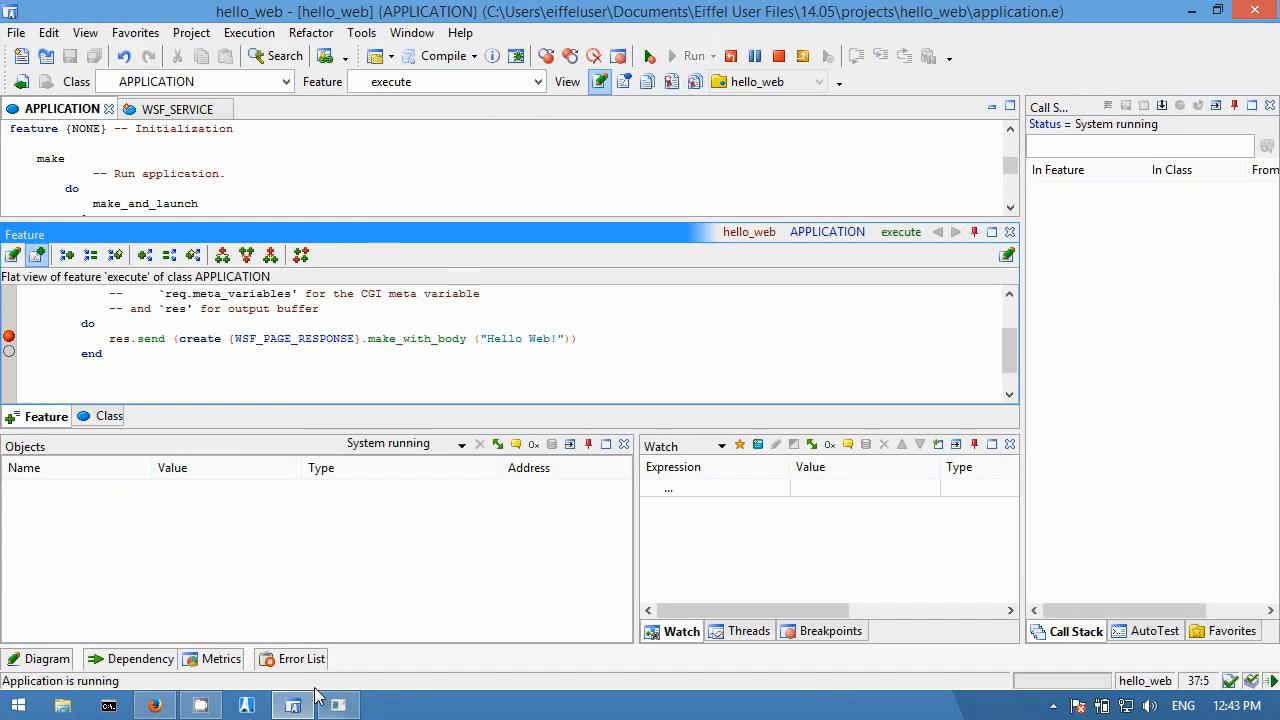
# View the served Hello Web! page at localhost:9090, then return to the closing slides
pyautogui.click(154, 704)
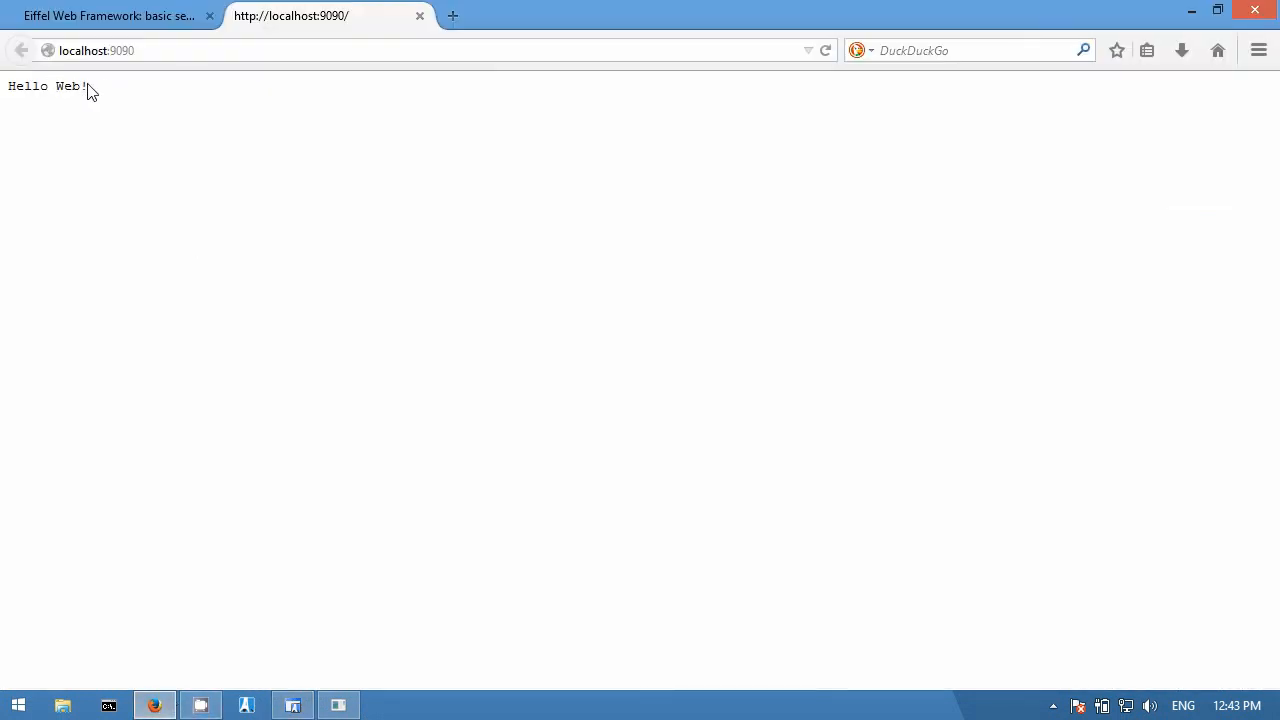
pyautogui.moveTo(260, 704)
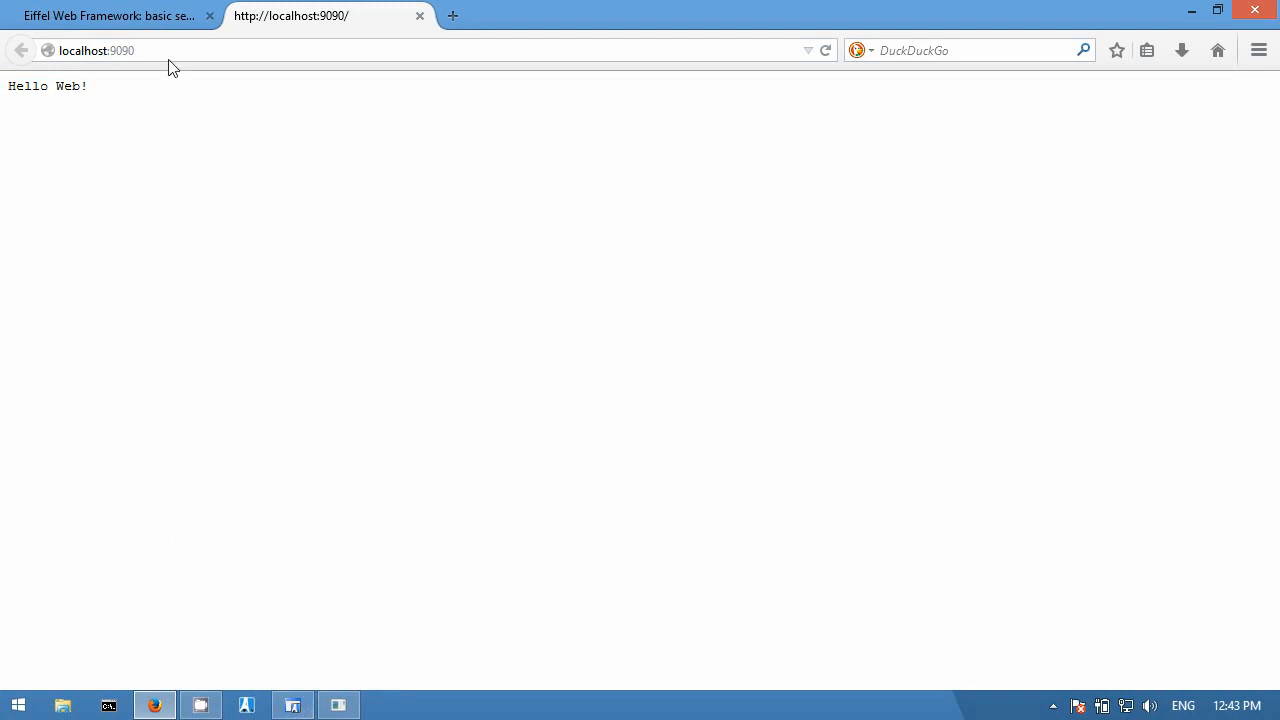
pyautogui.click(110, 16)
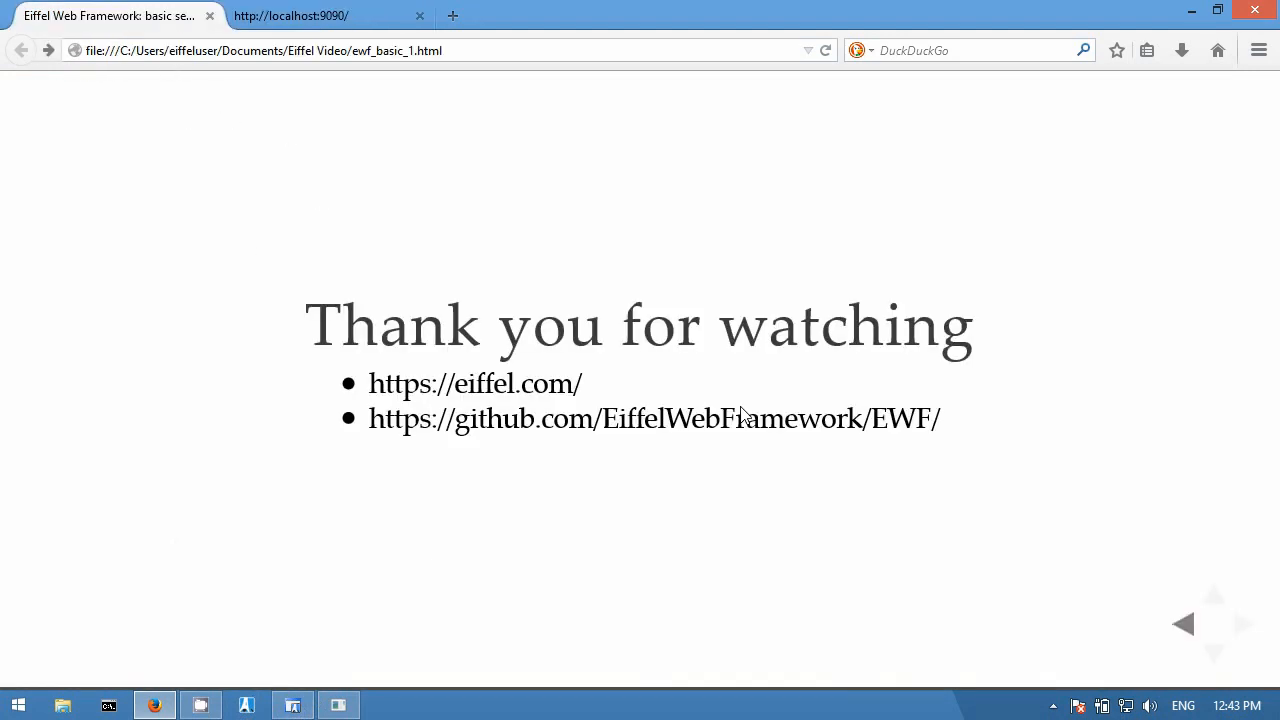
pyautogui.moveTo(1000, 472)
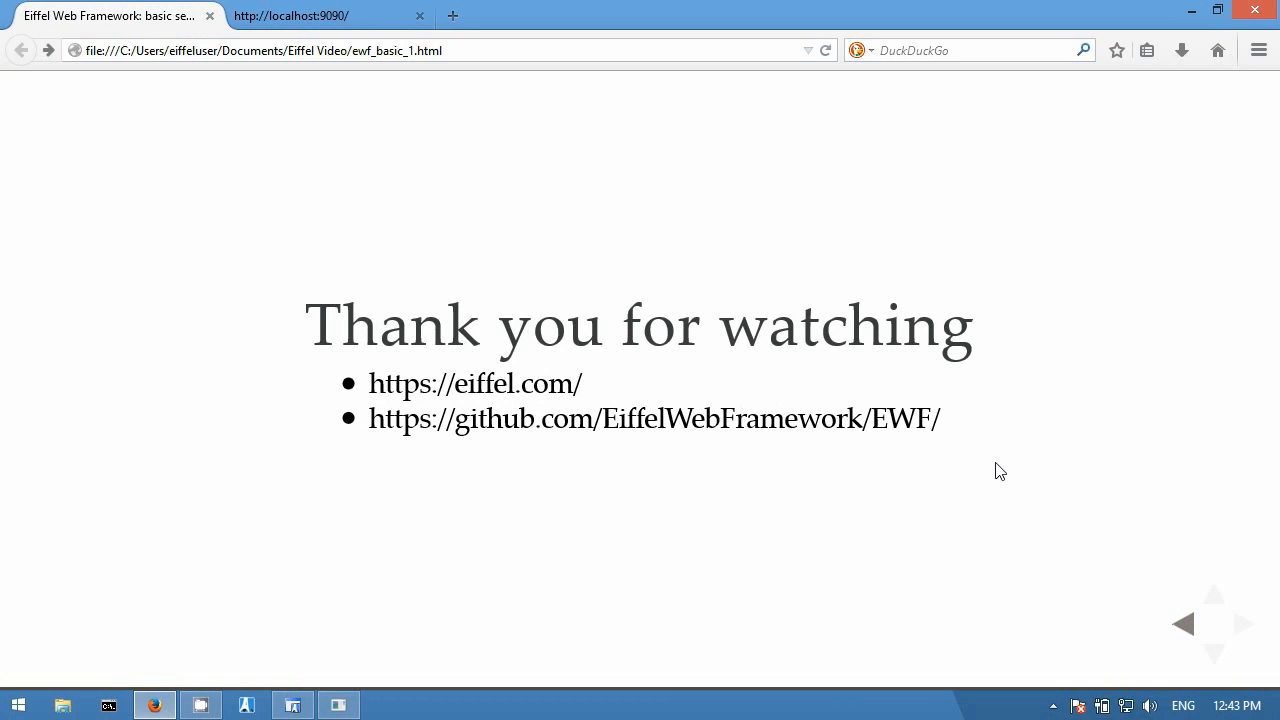
pyautogui.moveTo(964, 492)
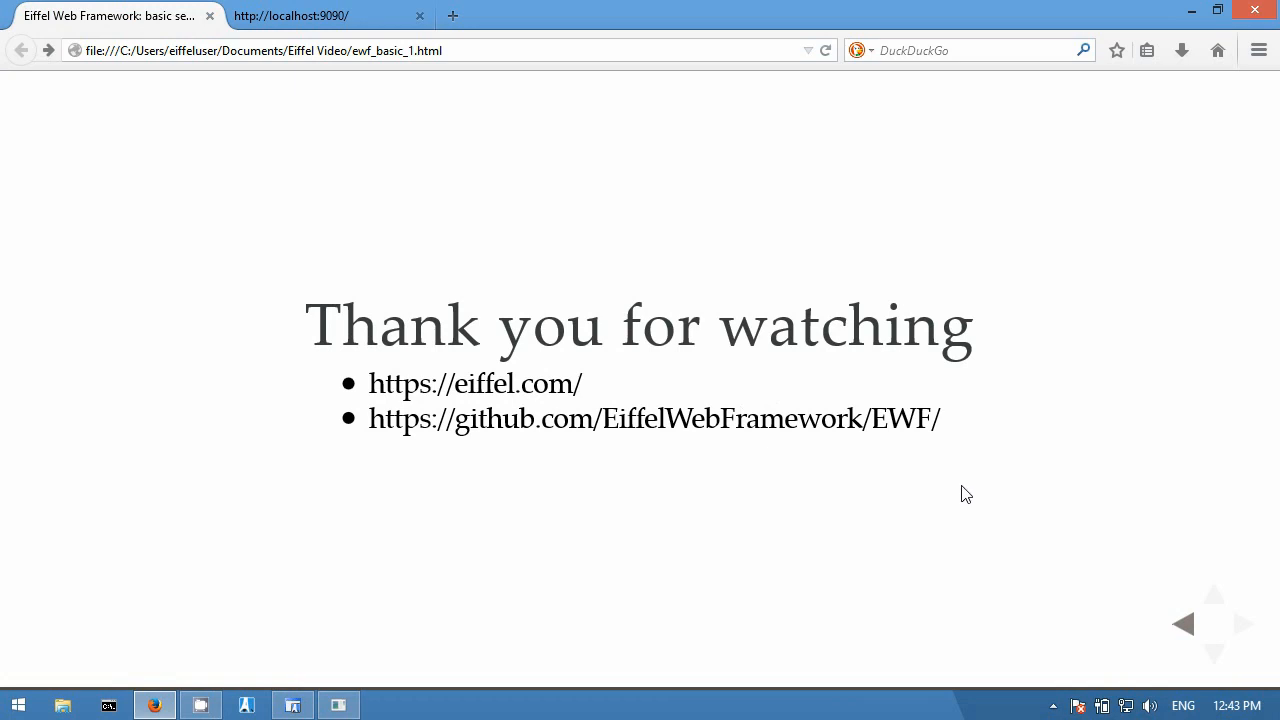
pyautogui.moveTo(258, 660)
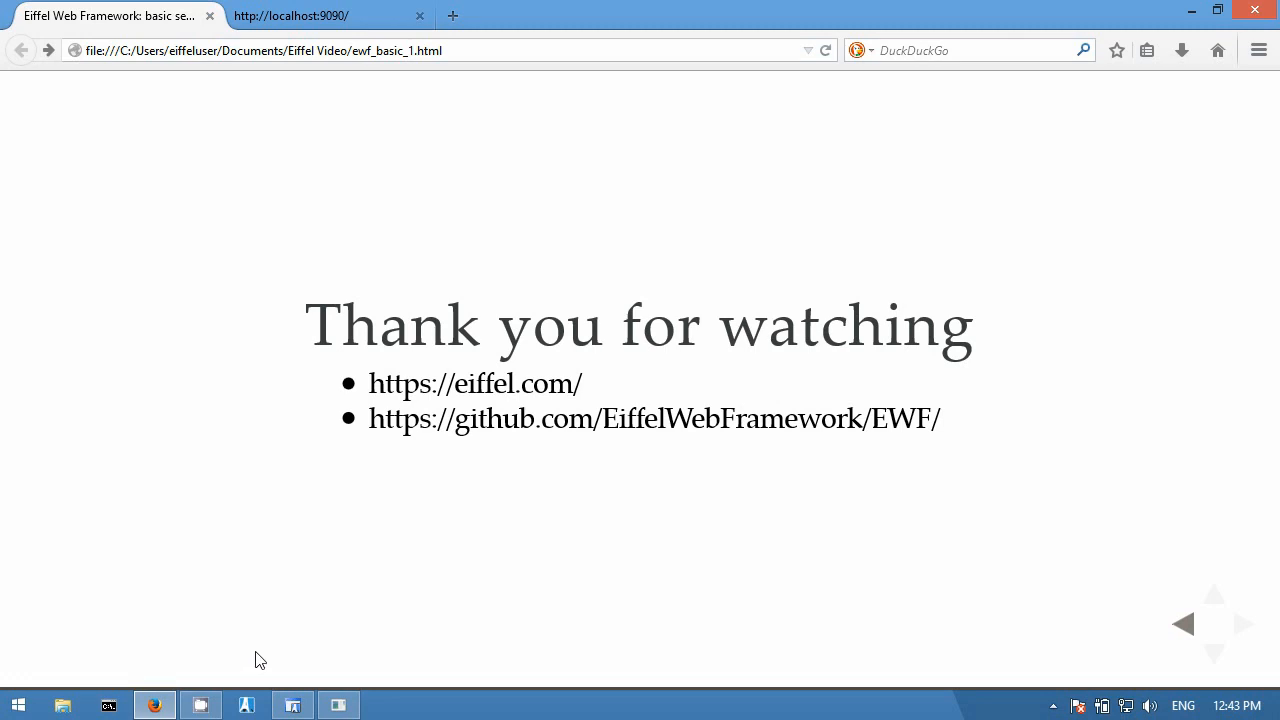
pyautogui.moveTo(416, 704)
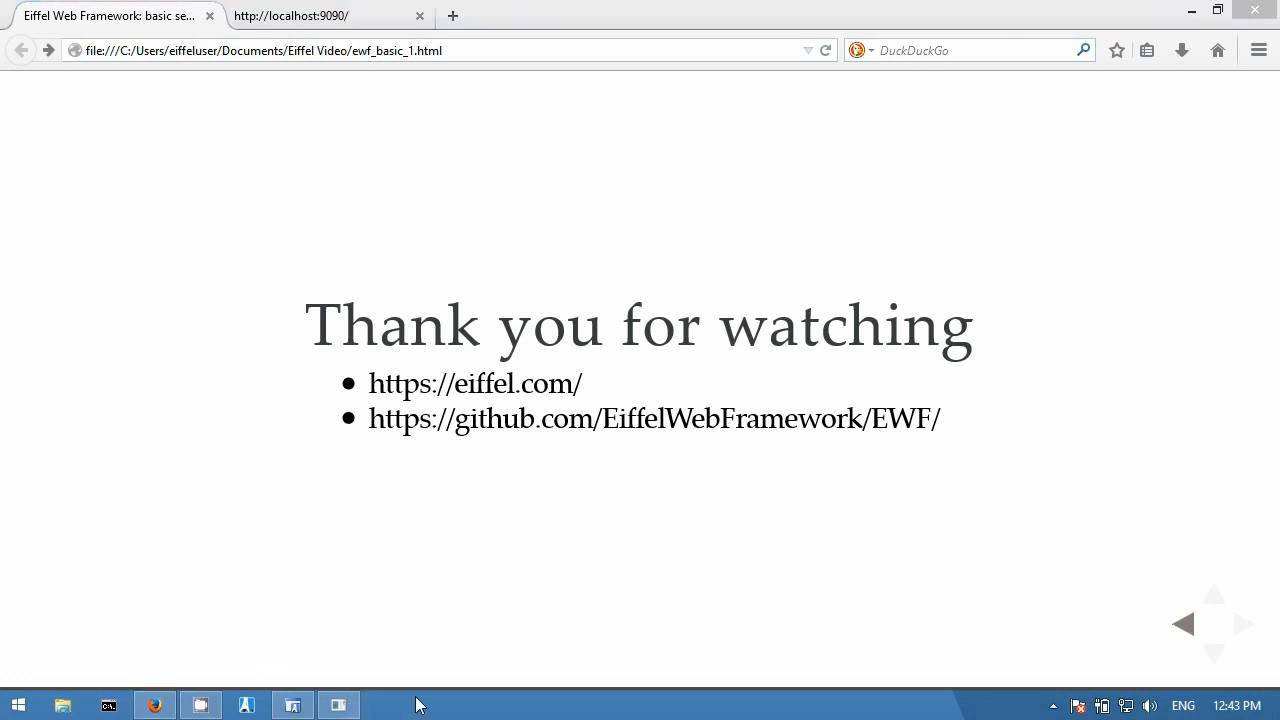